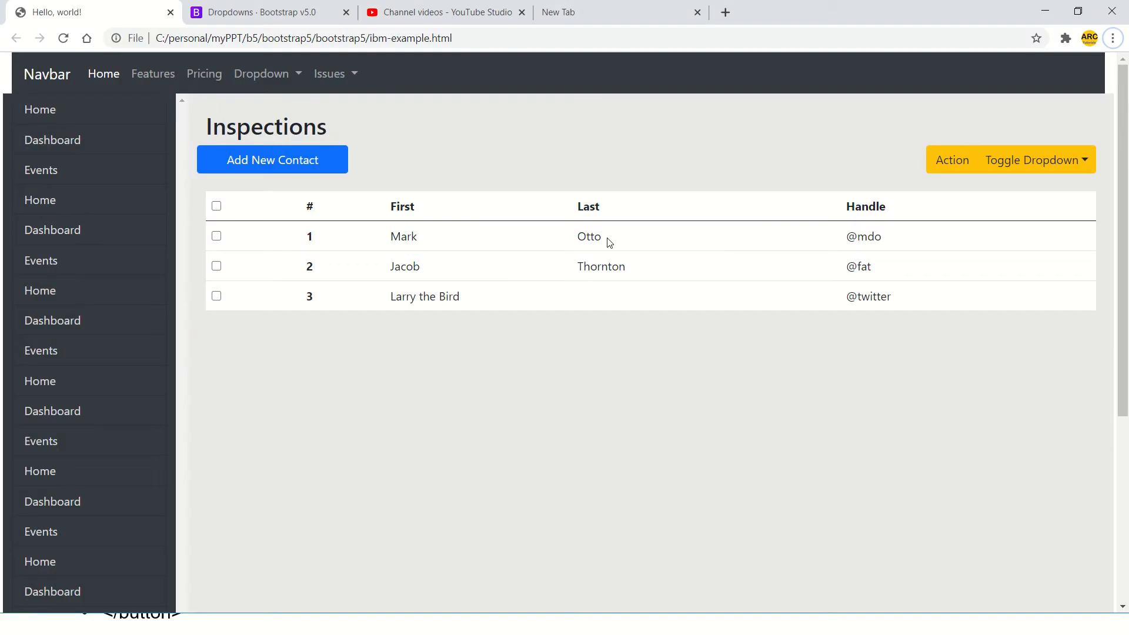
mouse_move(630, 385)
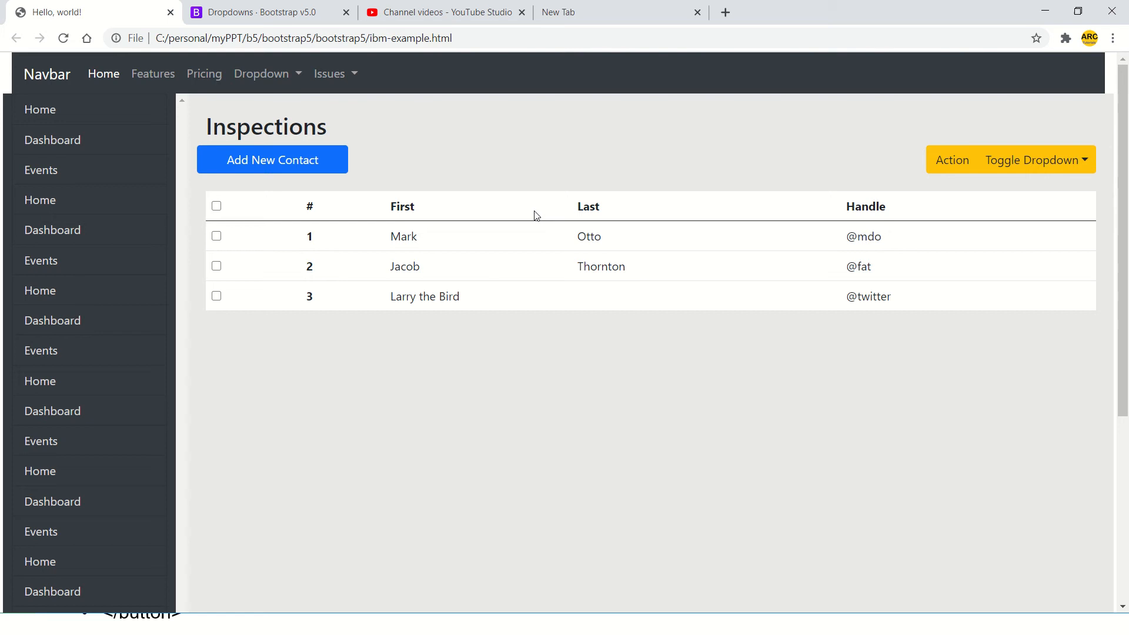
Switch Chrome to the 'Dropdowns - Bootstrap v5.0' documentation tab.
left_click(259, 13)
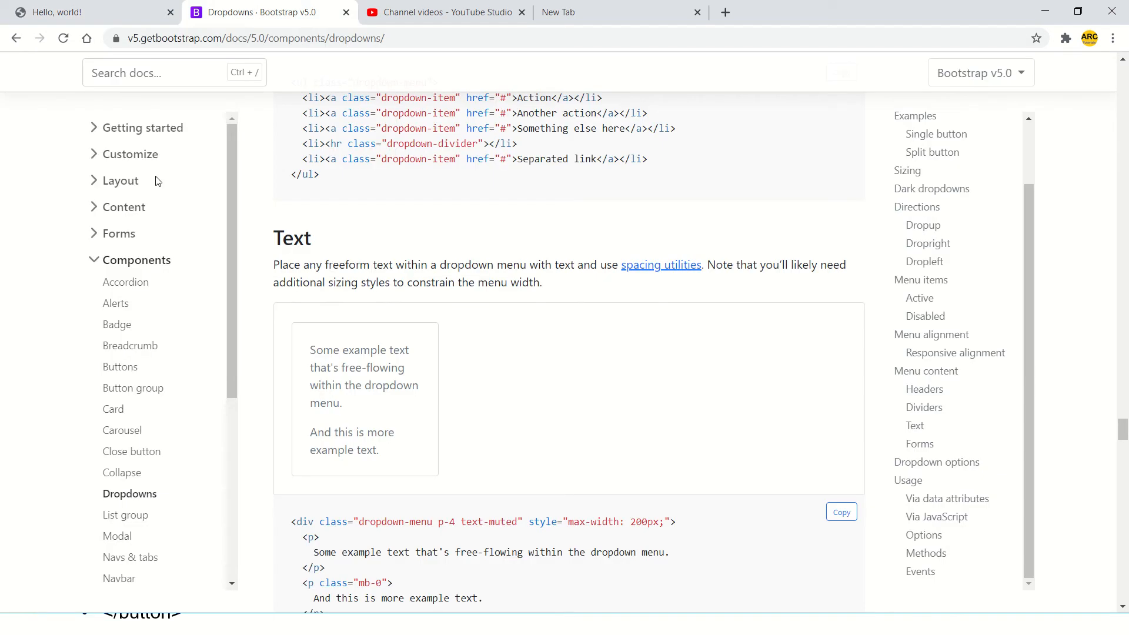
Search the docs for 'tool', open Tooltips, and scroll to 'Enable tooltips everywhere'.
type("tool")
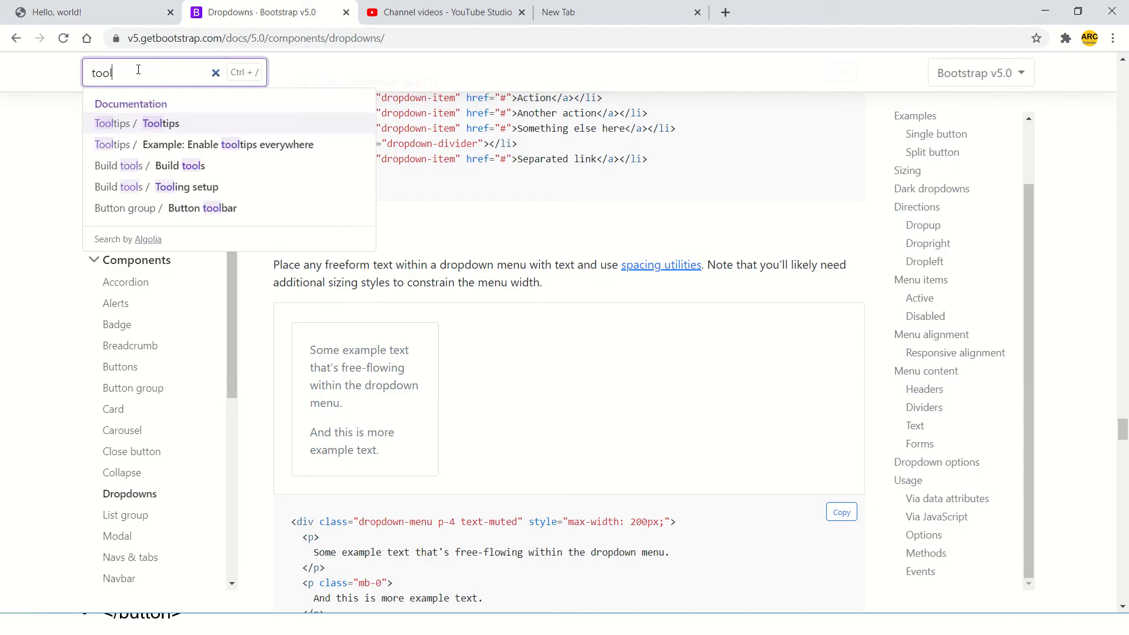
left_click(161, 123)
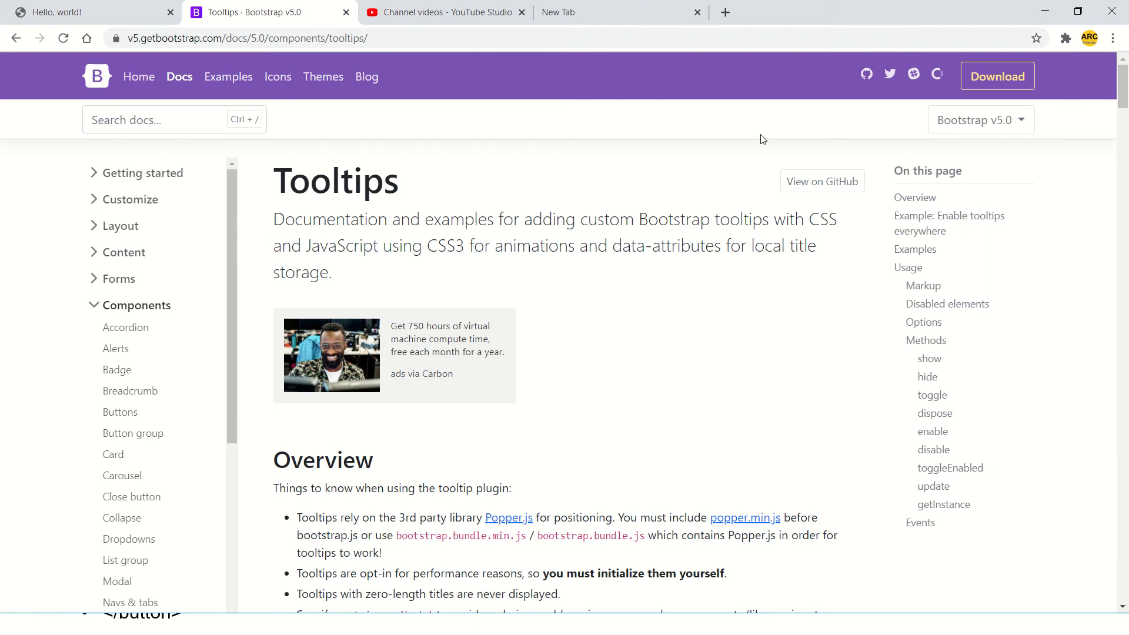
scroll("down", 3)
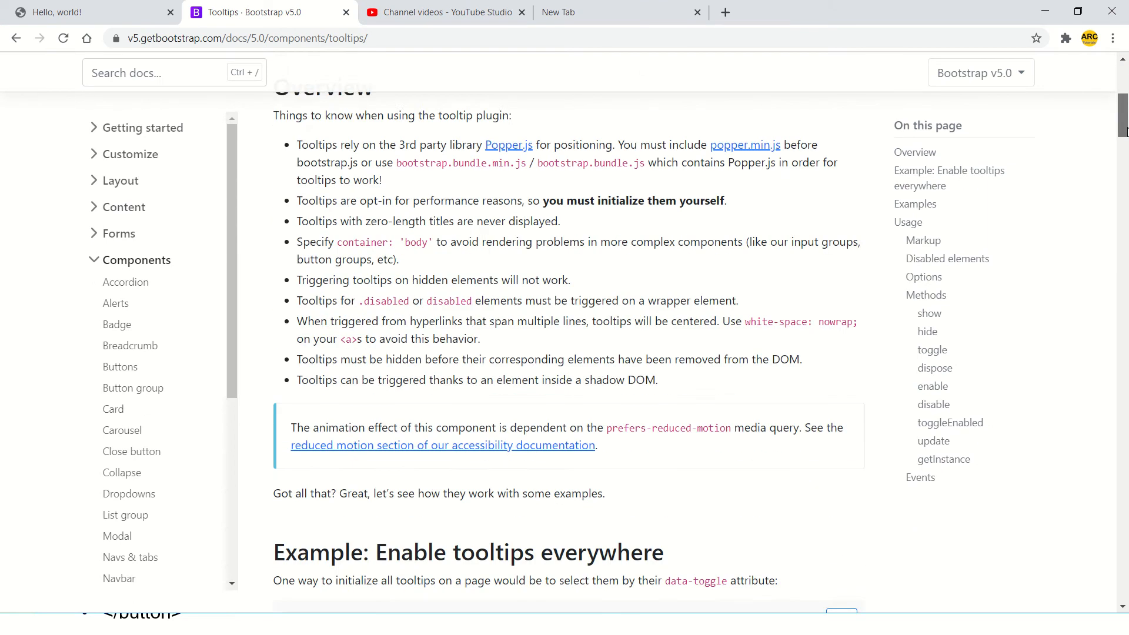
scroll("down", 3)
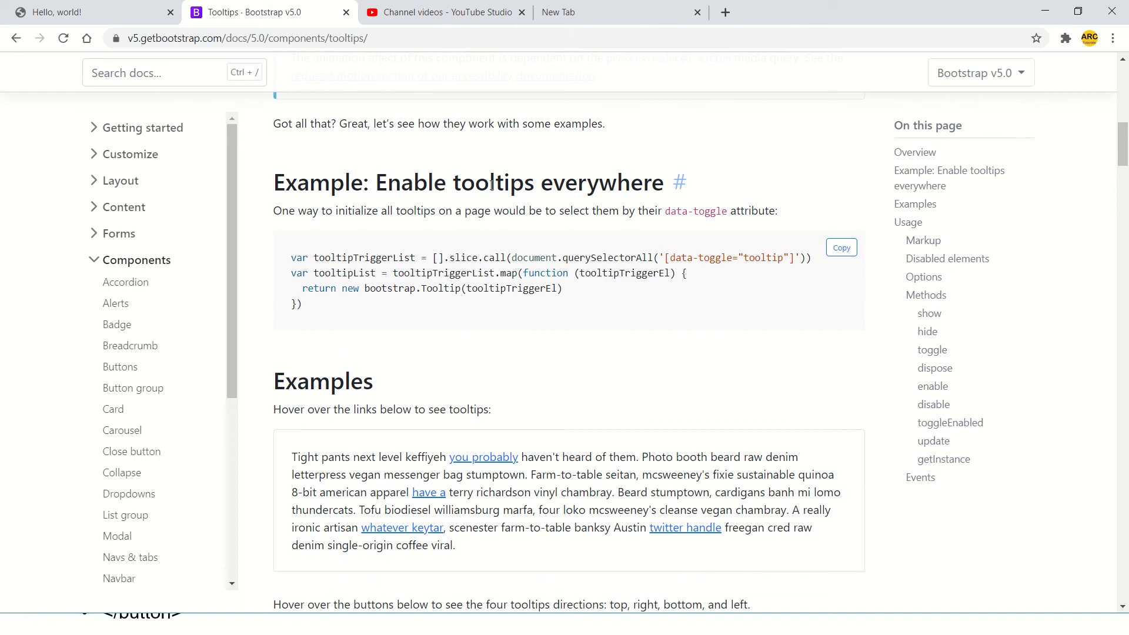
mouse_move(286, 260)
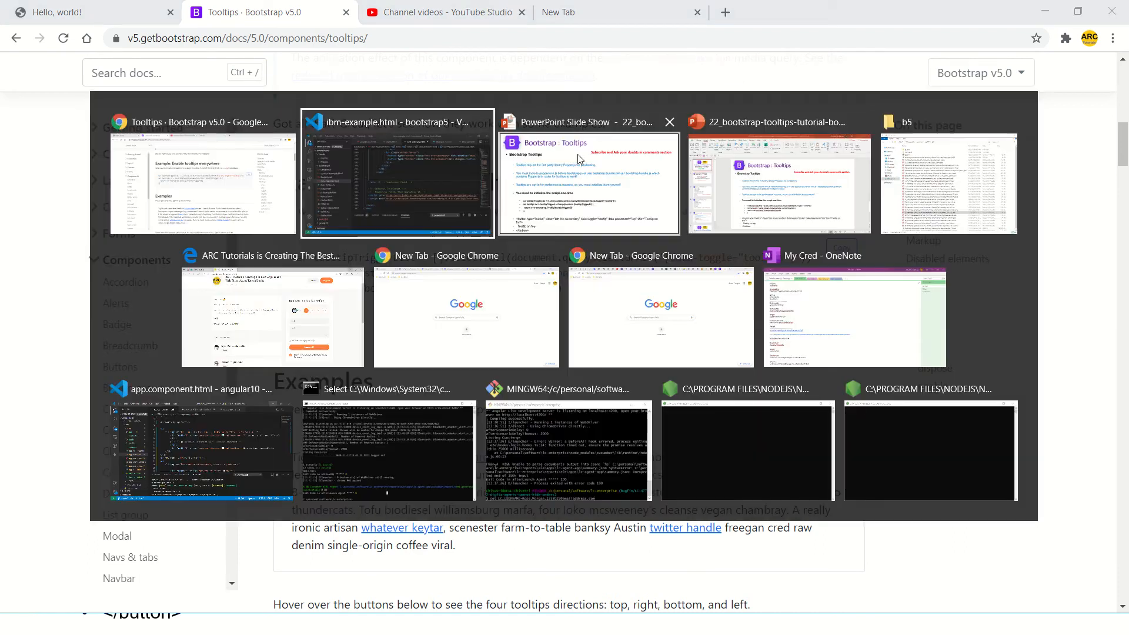
Add a <script> block initializing tooltips everywhere after the includes in ibm-example.html.
left_click(397, 173)
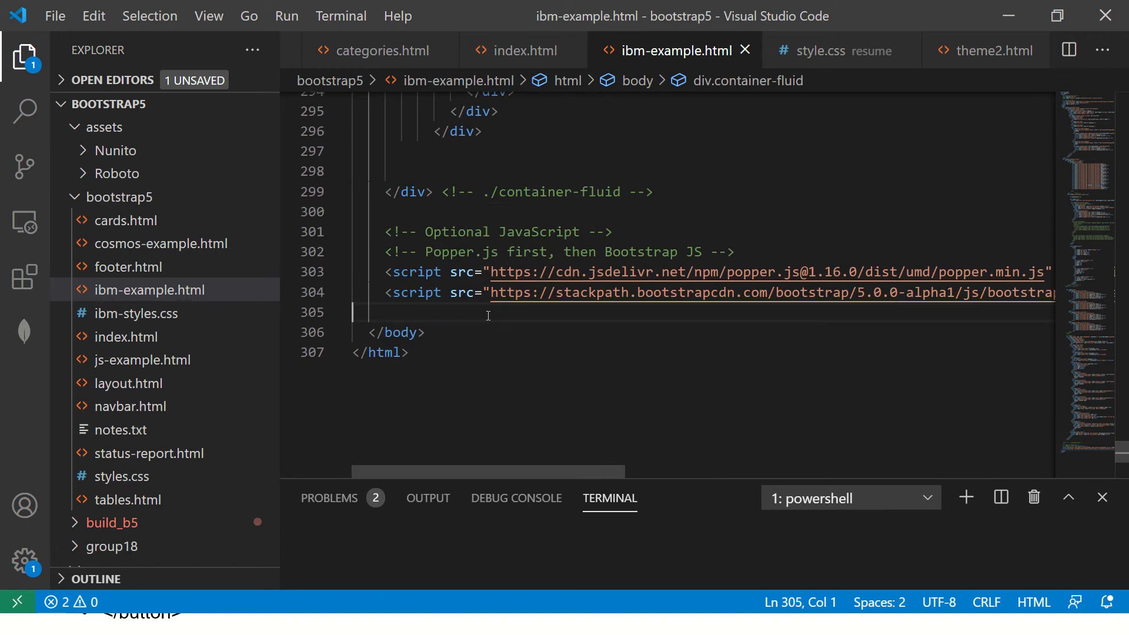
key("Enter")
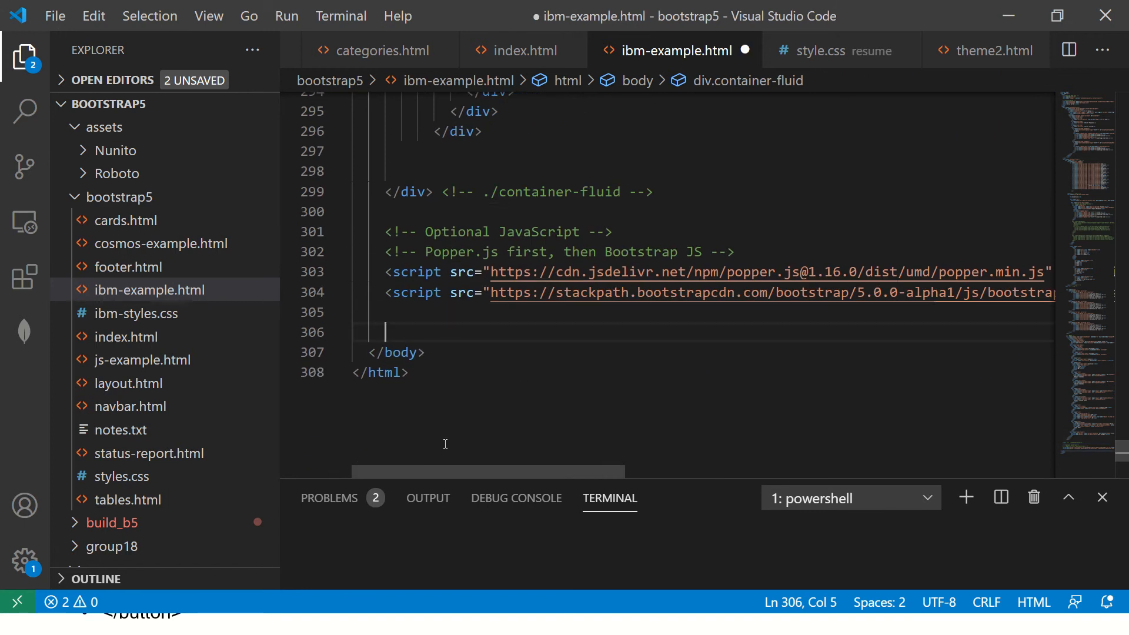
scroll("right", 3)
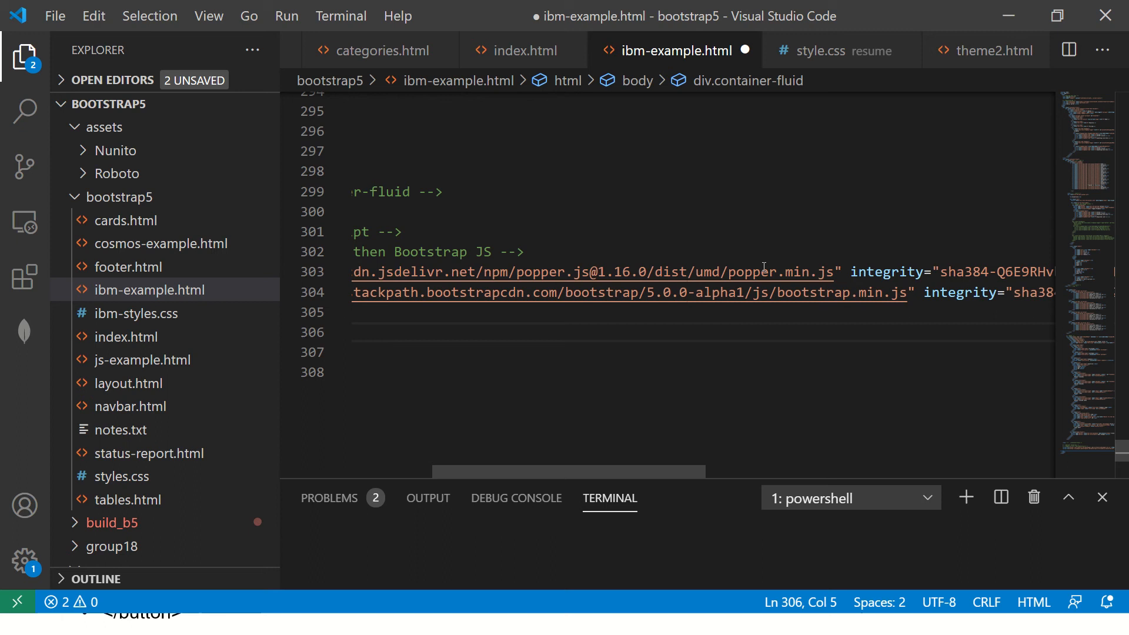
mouse_move(646, 455)
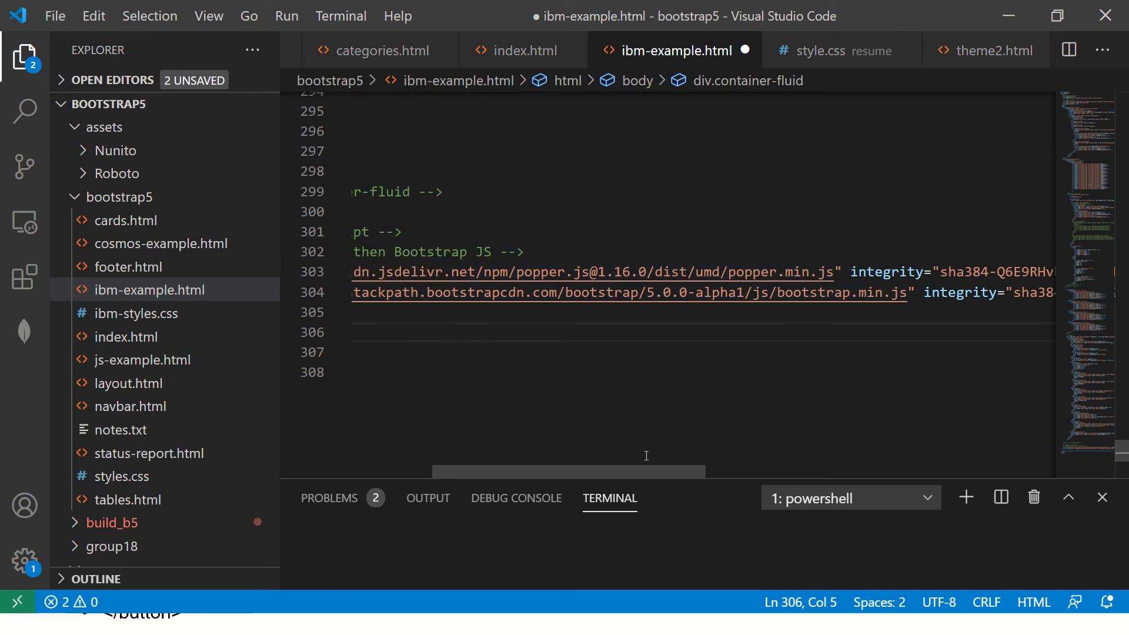
scroll("left", 3)
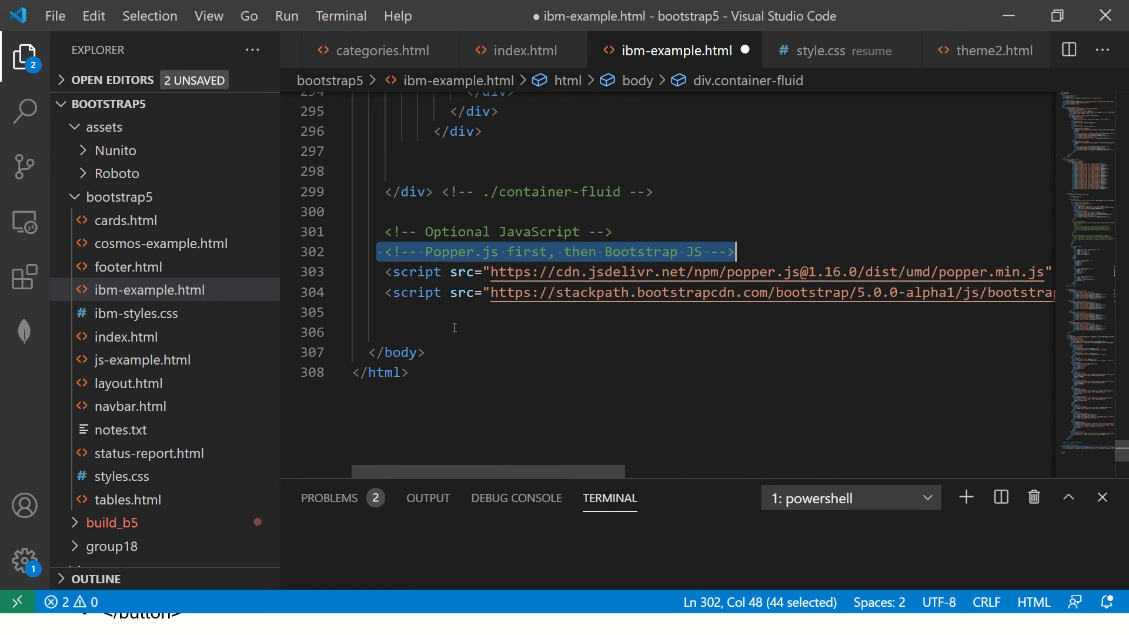
type("<")
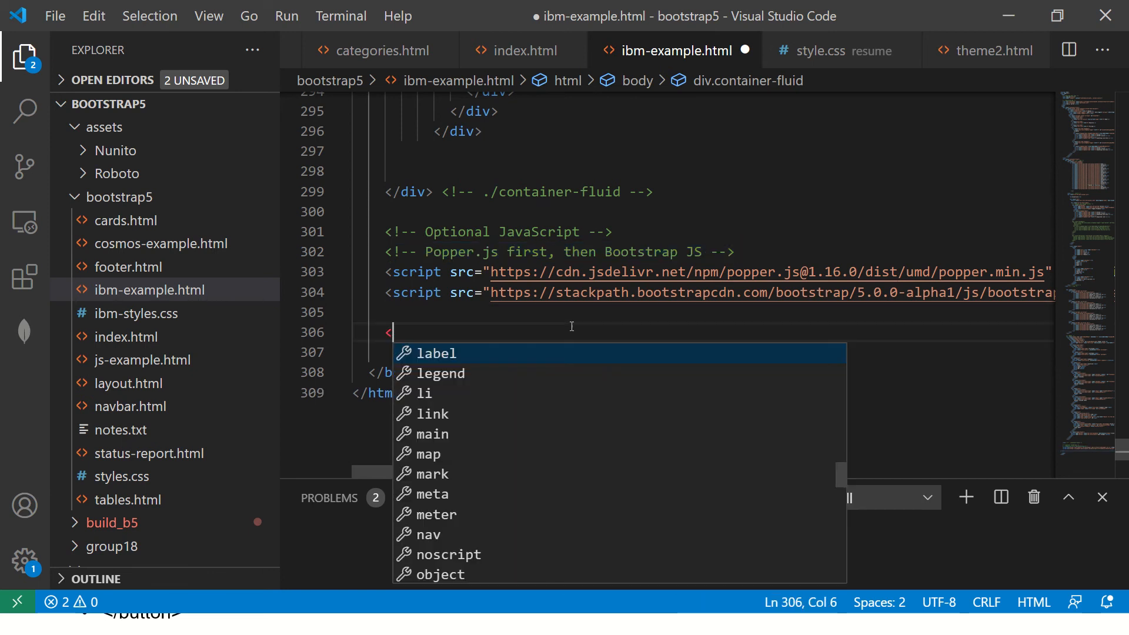
type("script>")
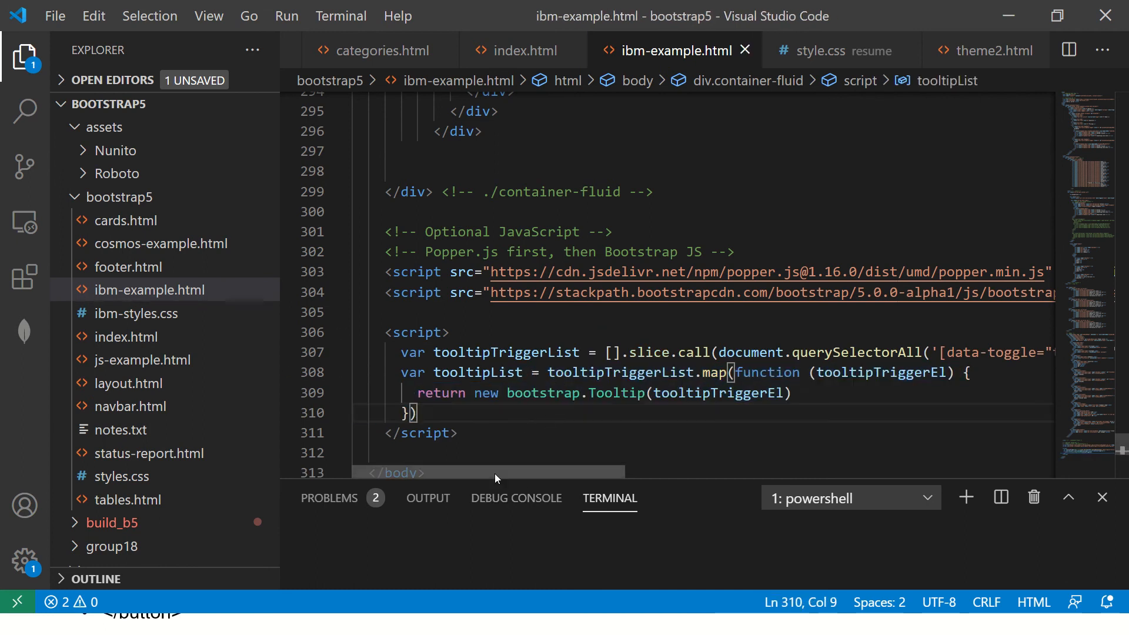
scroll("right", 3)
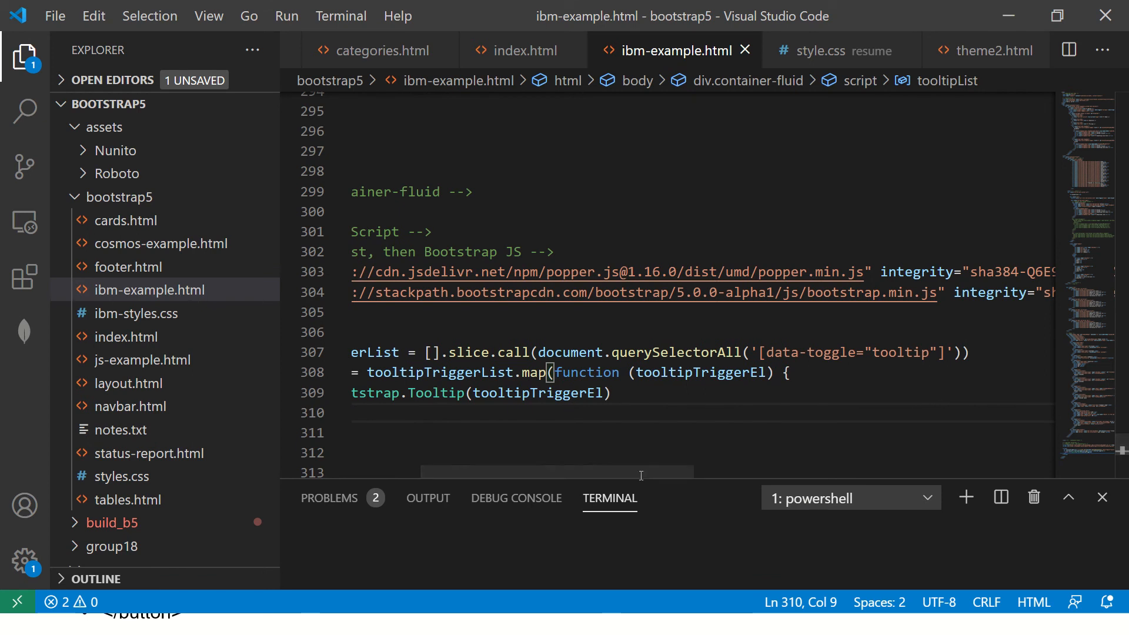
scroll("left", 3)
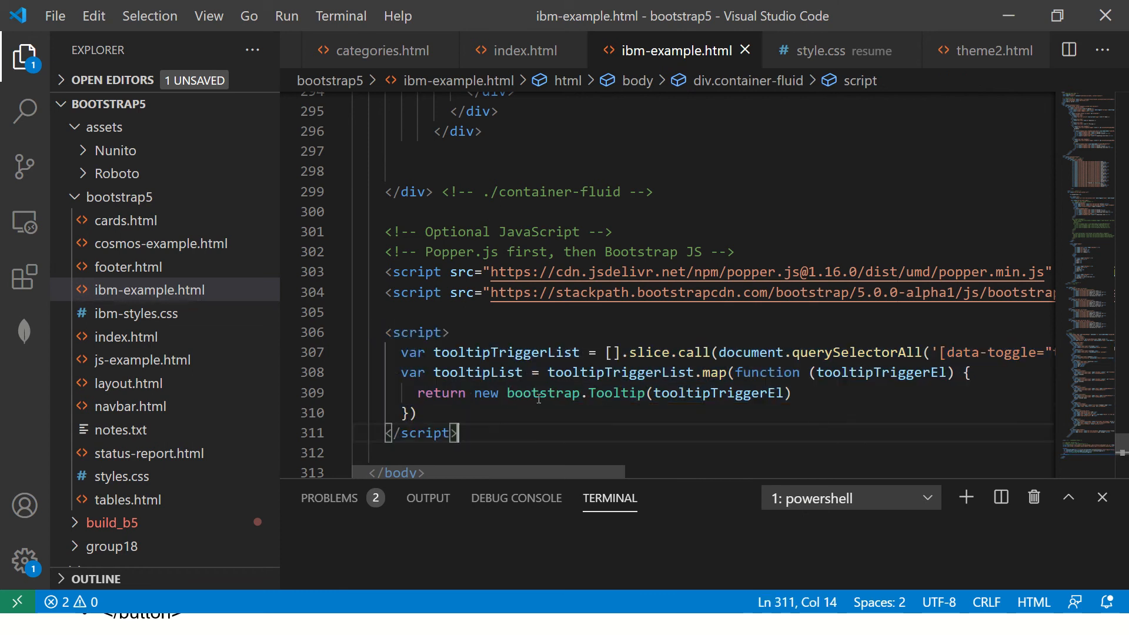
double_click(716, 393)
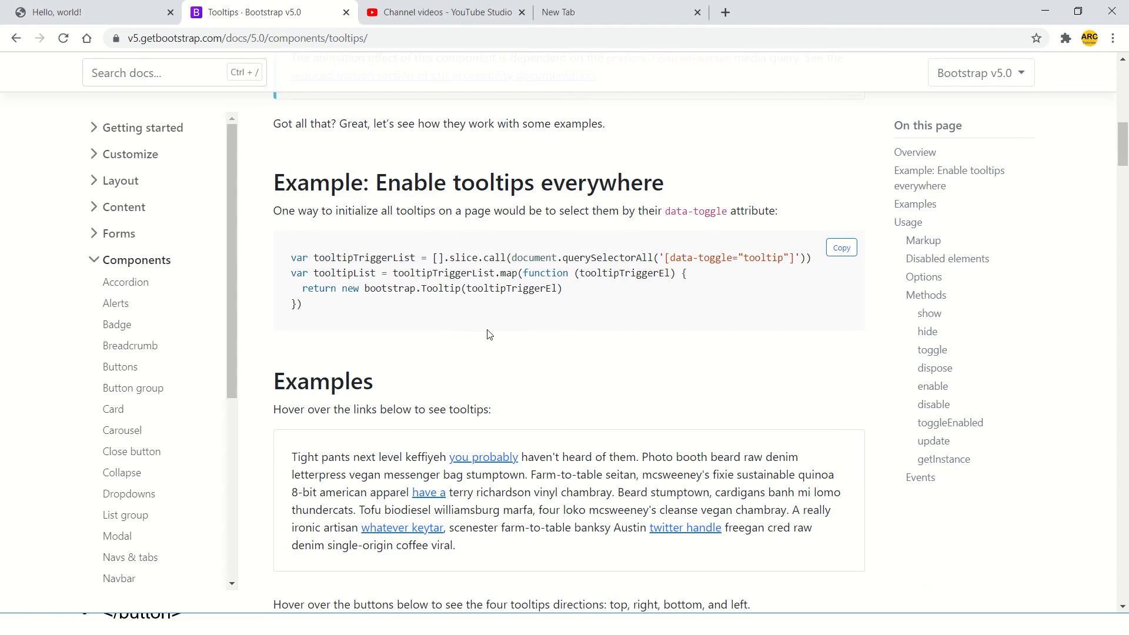
Scroll through the docs' 'Enable tooltips everywhere' snippet to verify the new code.
scroll("down", 3)
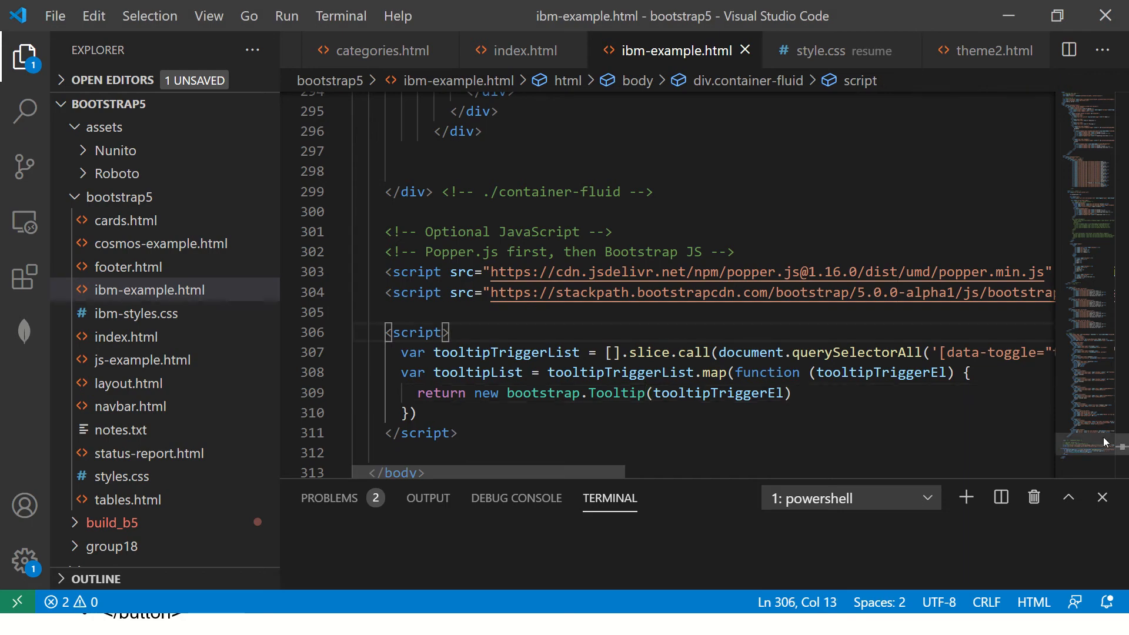
Scroll the editor to the Tooltip on top button markup around line 94.
scroll("up", 3)
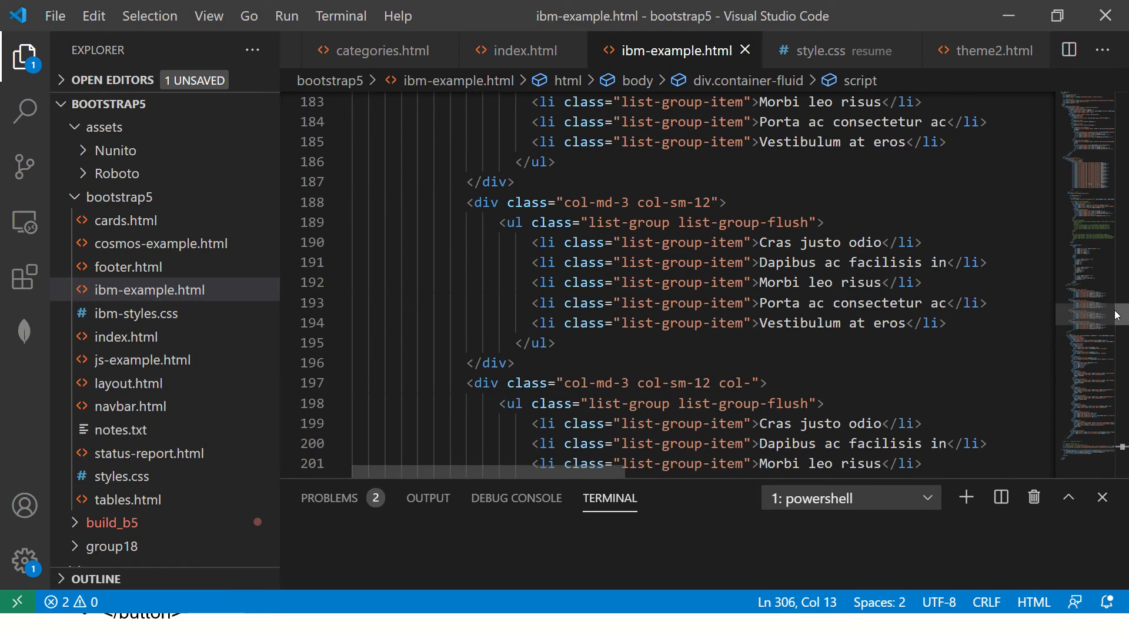
scroll("down", 3)
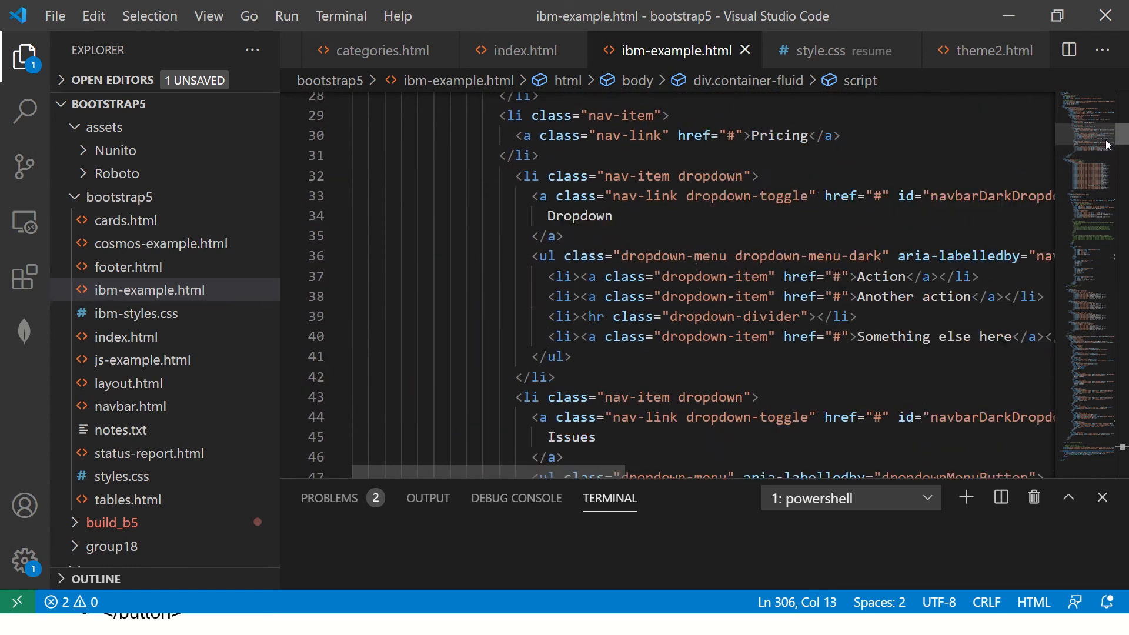
scroll("down", 3)
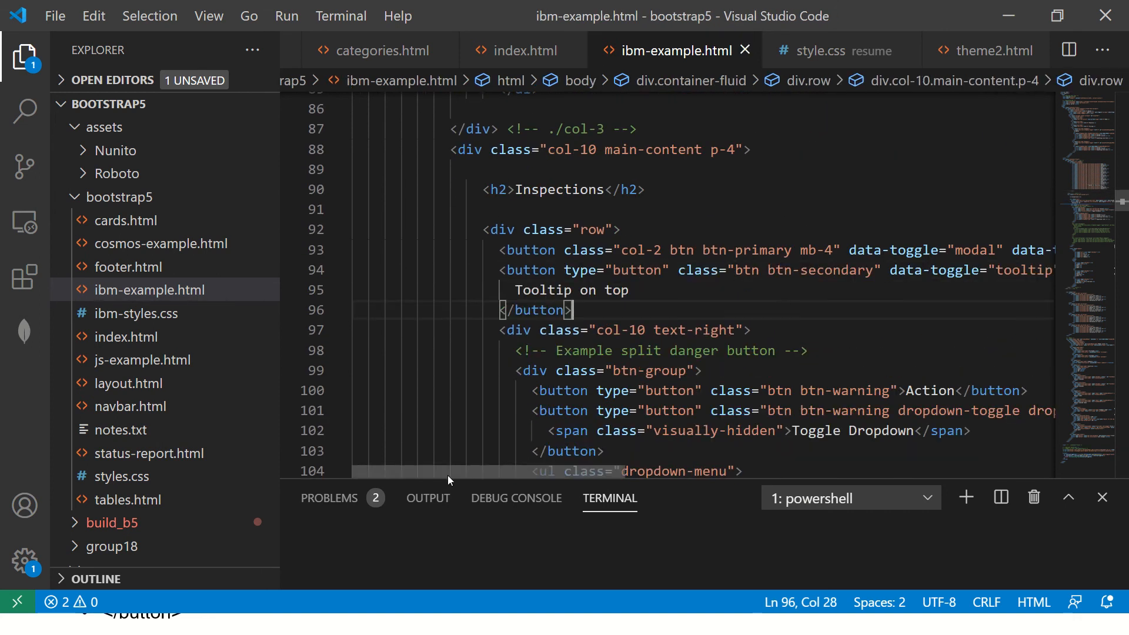
scroll("right", 3)
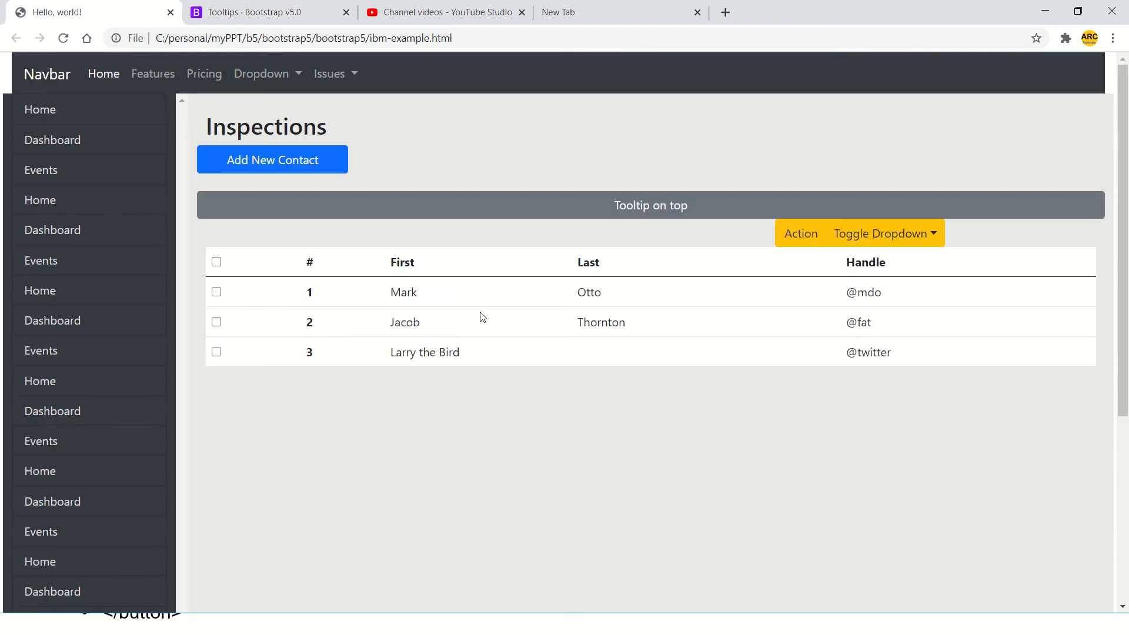
mouse_move(650, 205)
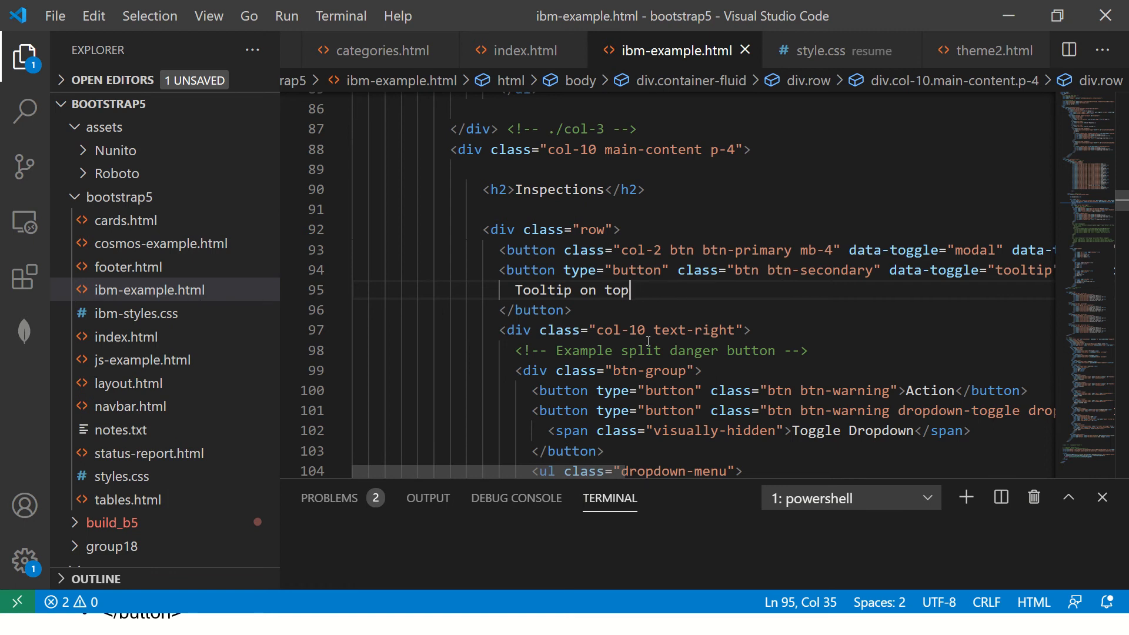
Change the Tooltip on top button to btn-sm with col-2 sizing and copy its attributes.
double_click(629, 330)
type("col-2 ")
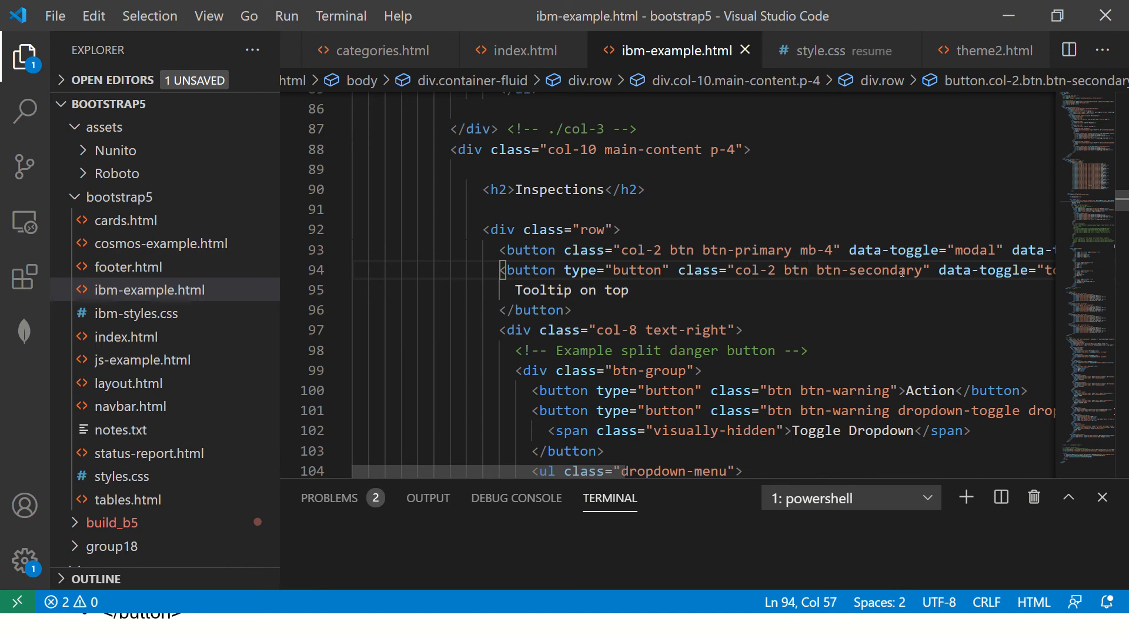
type("btn-sm btn-s")
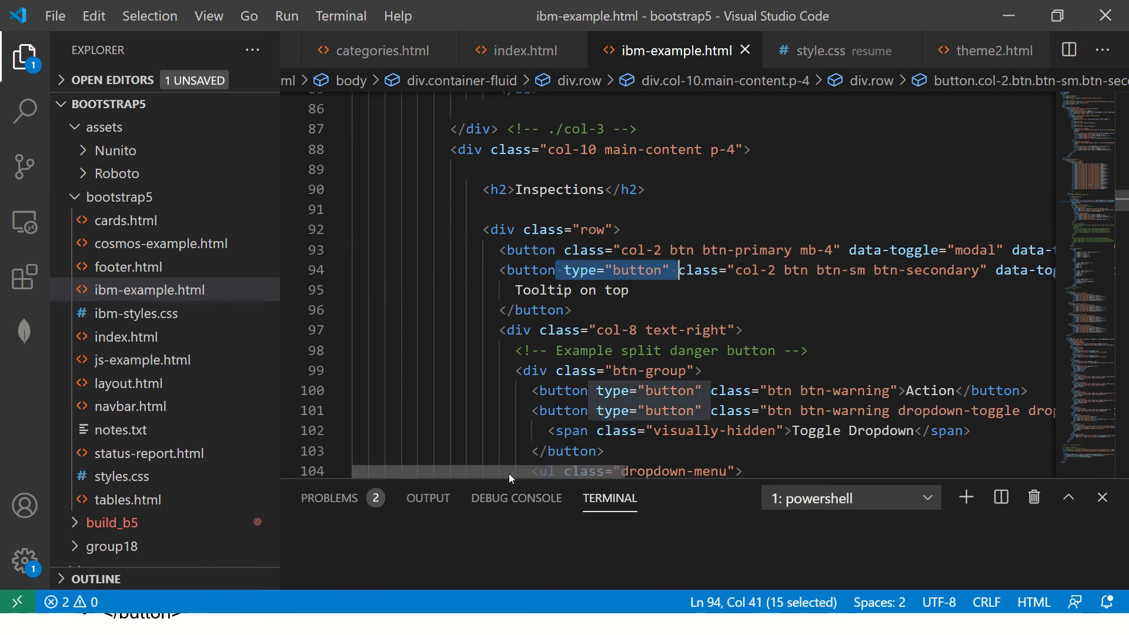
scroll("right", 3)
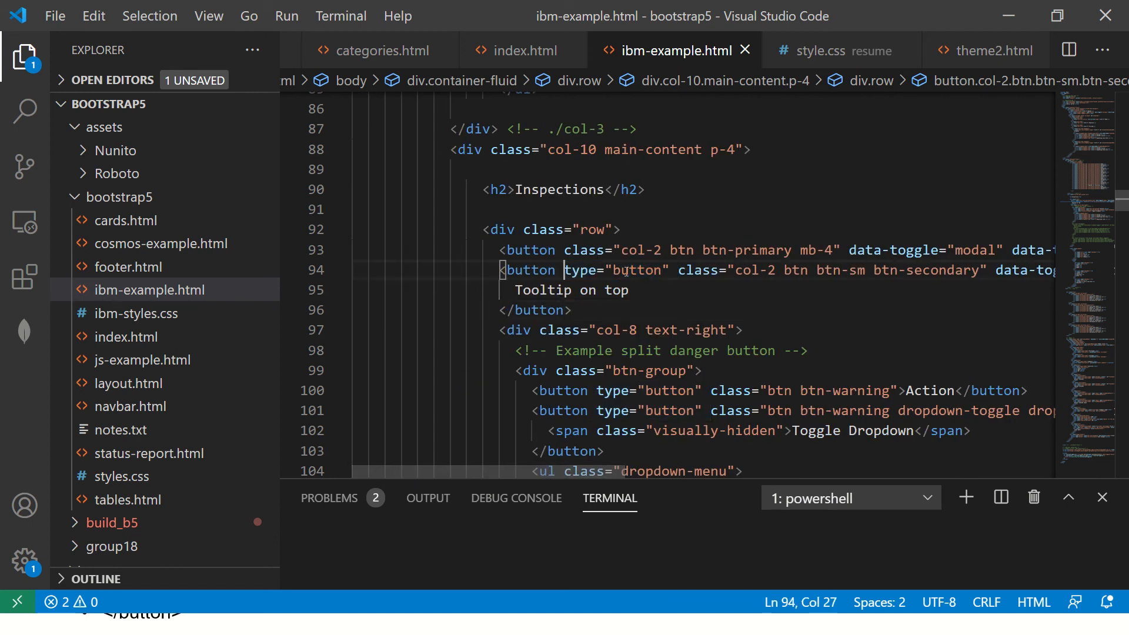
key("alt+tab")
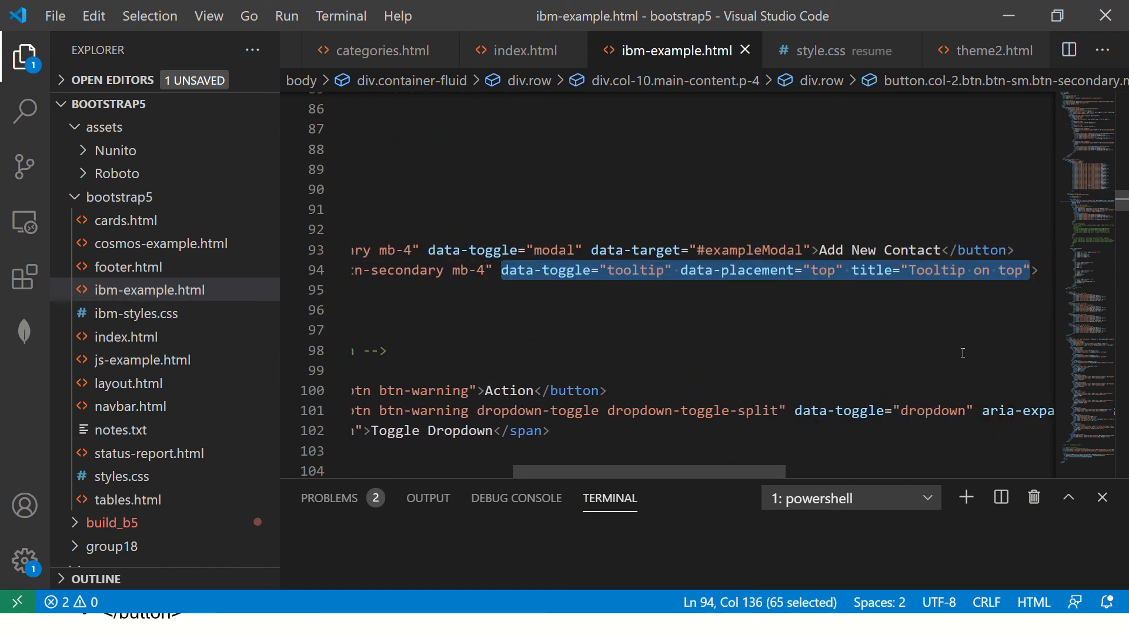
Paste the tooltip attributes onto the Action button, save, and retitle it 'Click to see'.
scroll("left", 3)
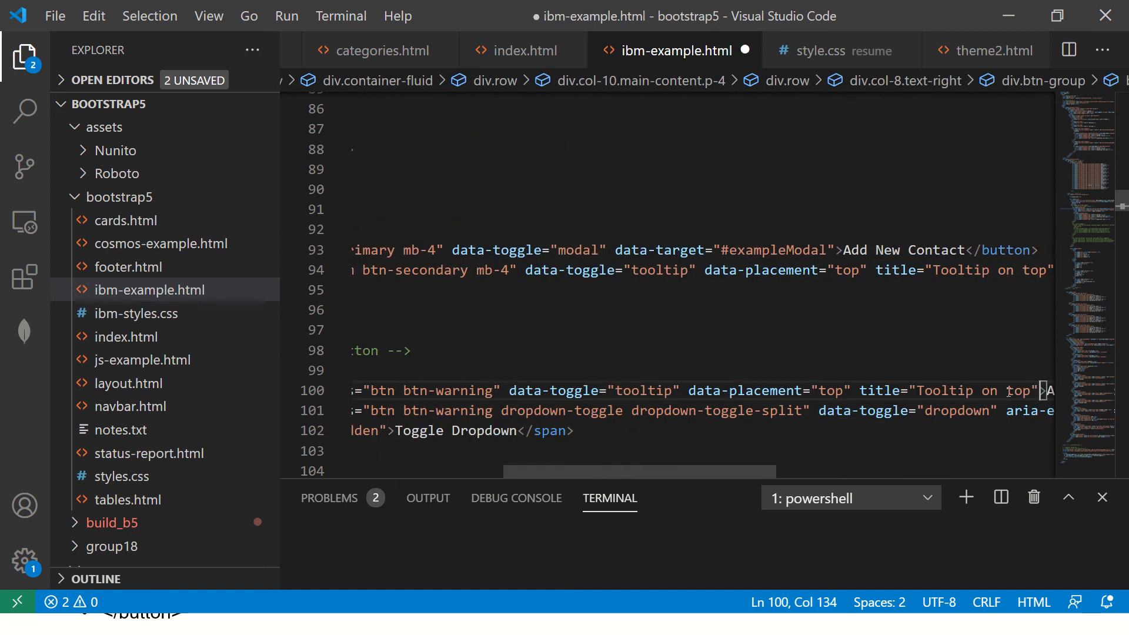
key("ctrl+s")
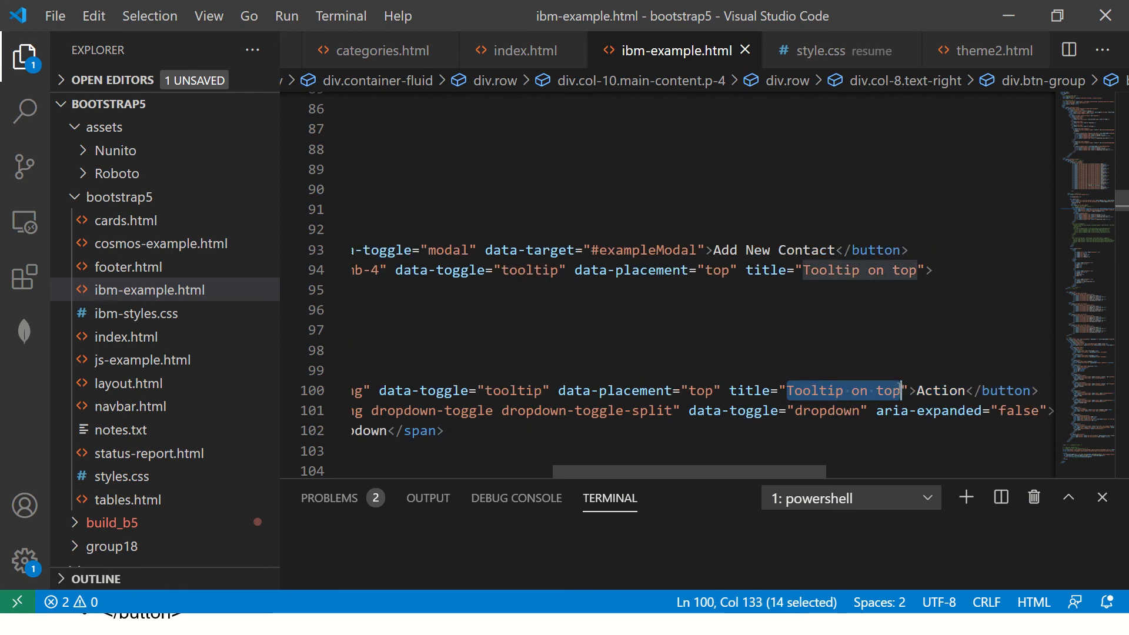
type("Click to see")
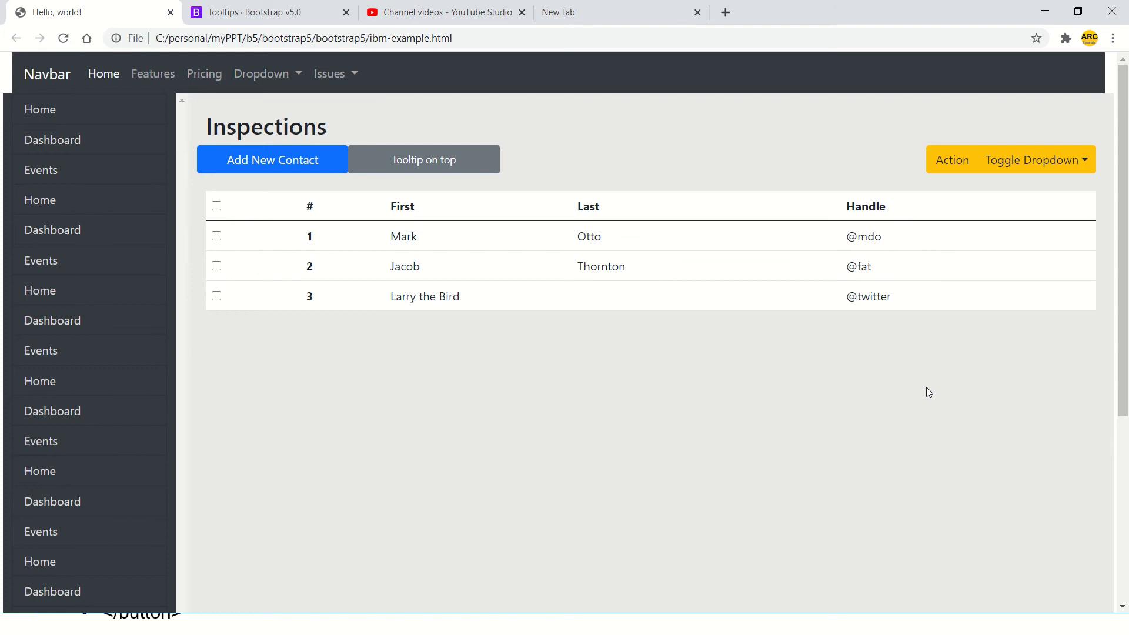
mouse_move(854, 174)
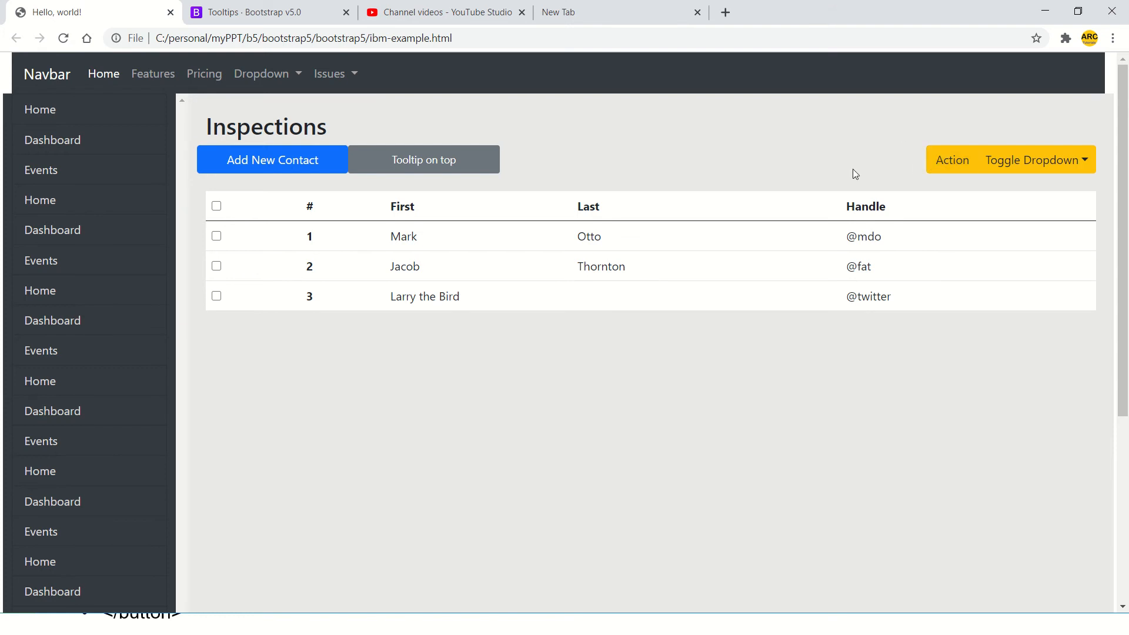
mouse_move(1051, 160)
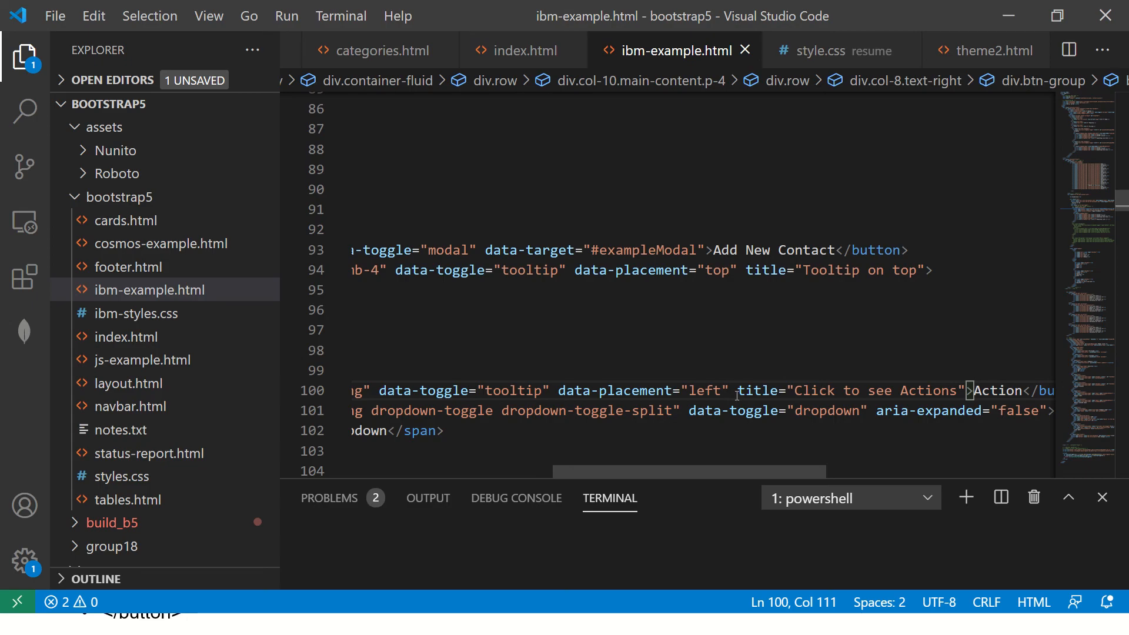
Set the Action button's data-placement to 'right' and reload Chrome.
type("right")
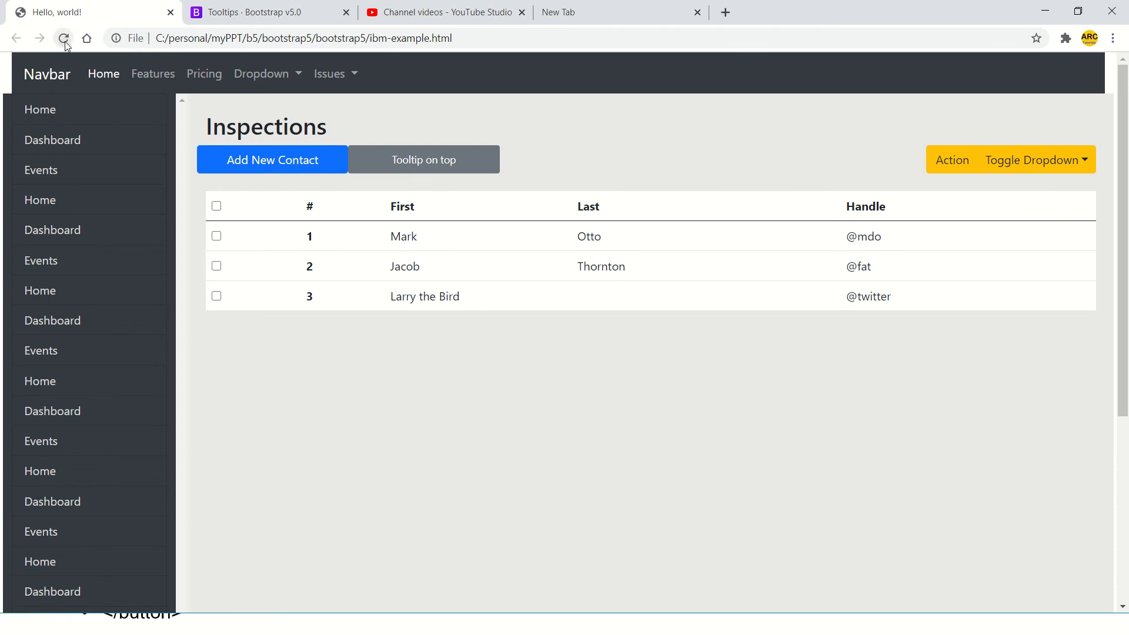
left_click(64, 38)
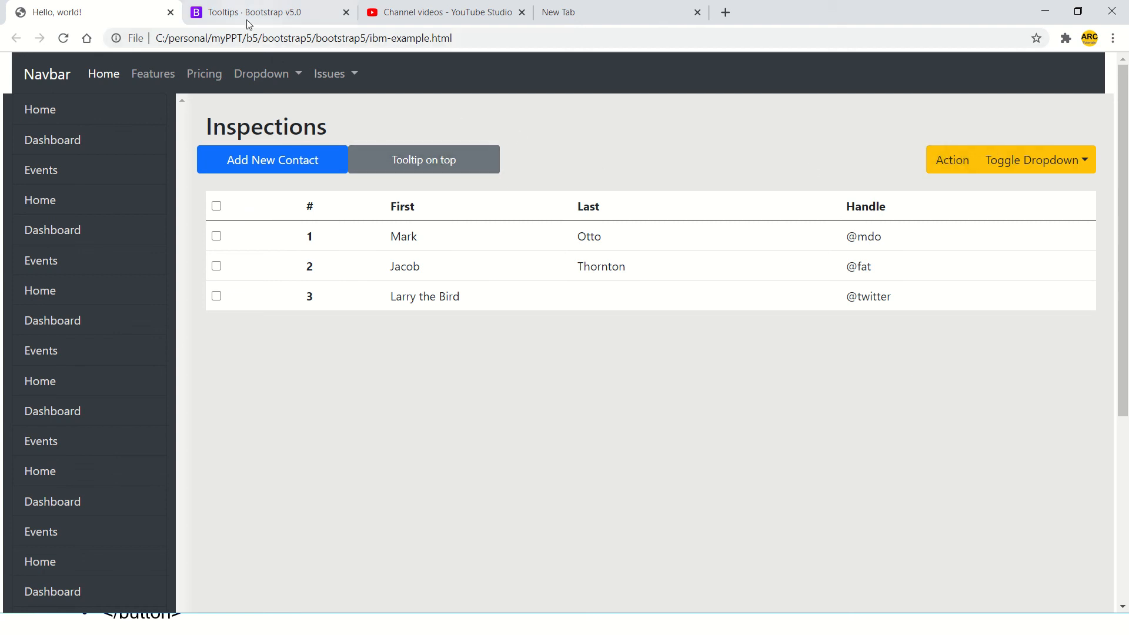
Return to the Tooltips documentation tab and scroll to Disabled elements.
left_click(252, 12)
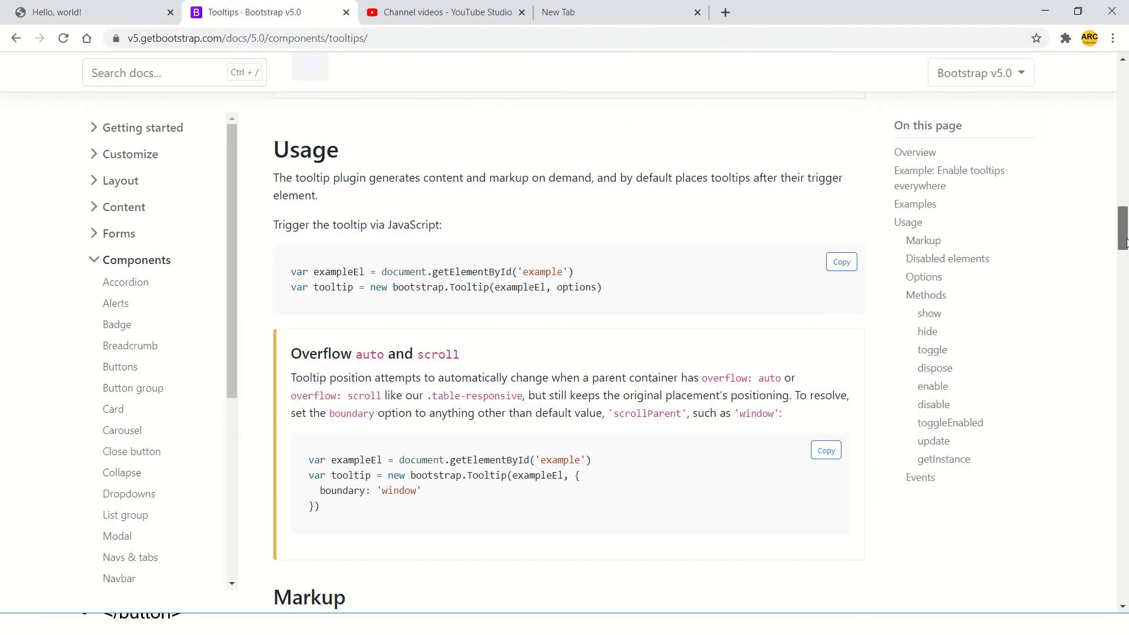
scroll("down", 3)
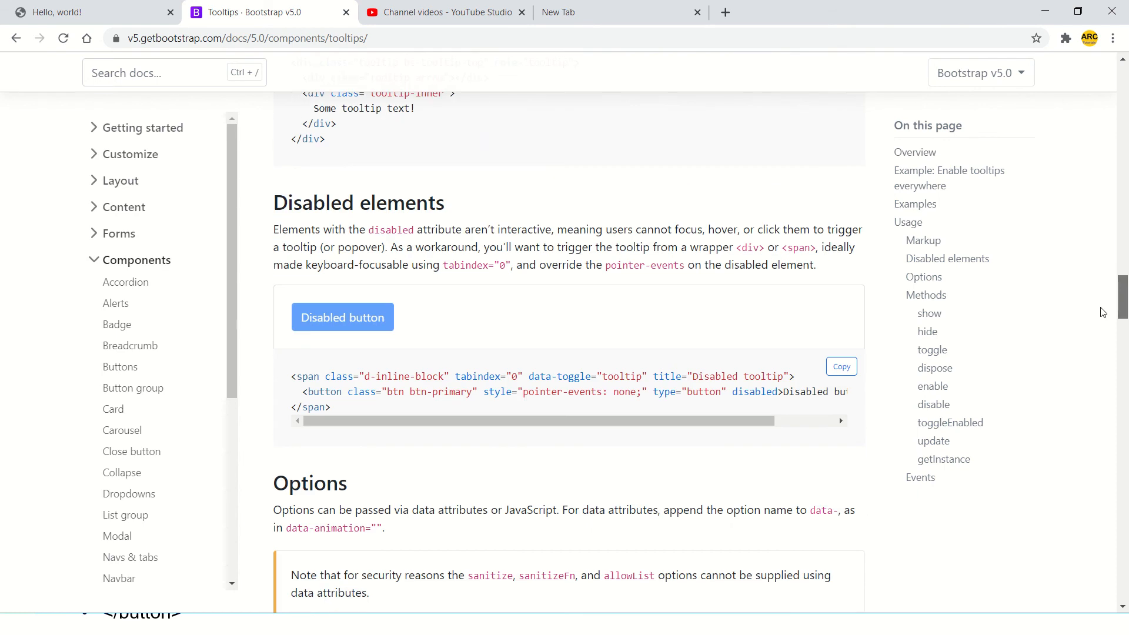
mouse_move(356, 319)
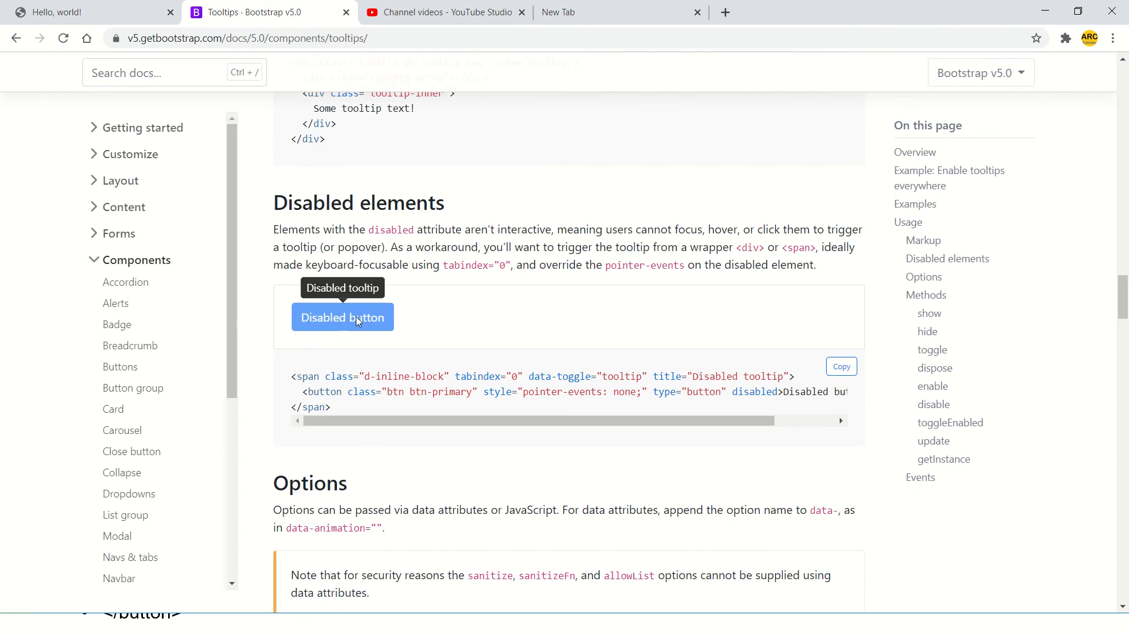
mouse_move(349, 331)
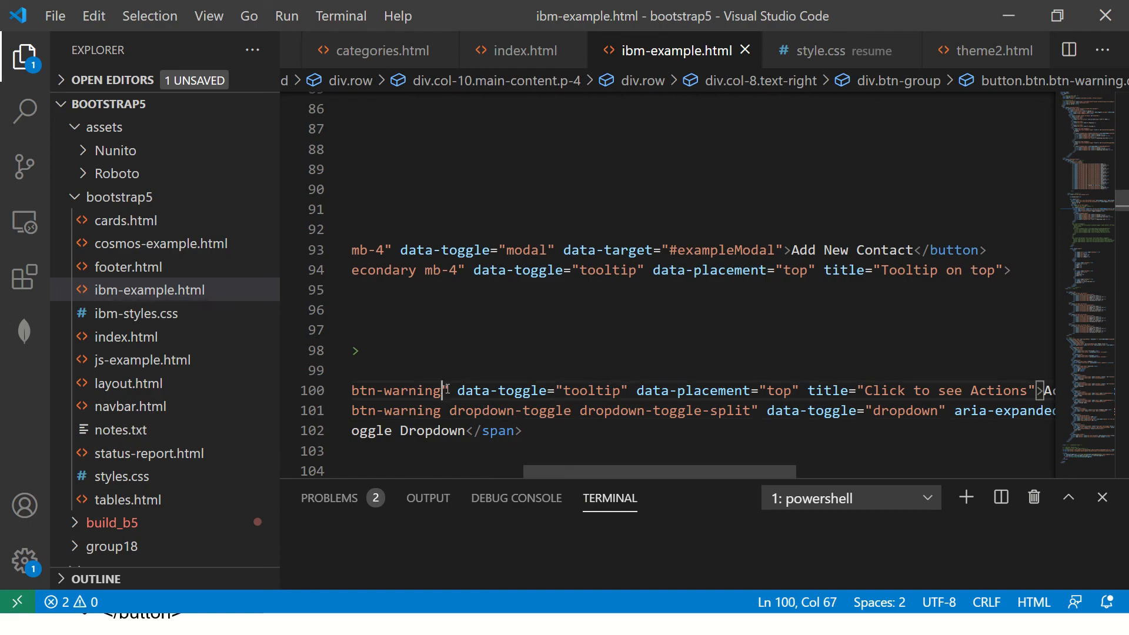
Add 'disabled' to the Action button's class and its data-toggle attribute.
type("disabled")
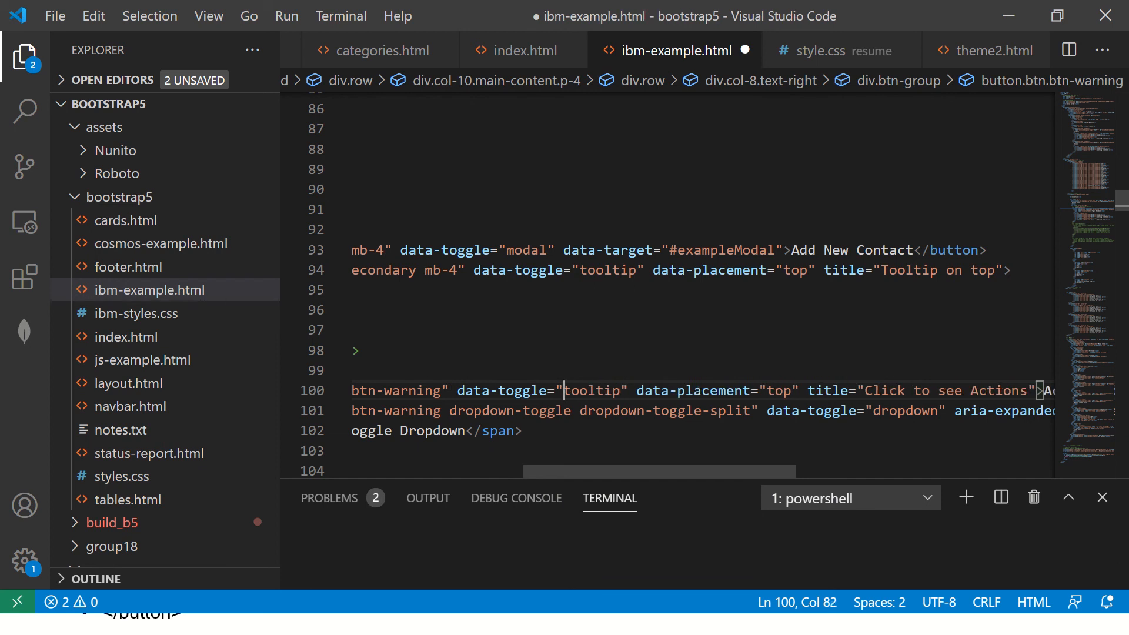
type("disabled")
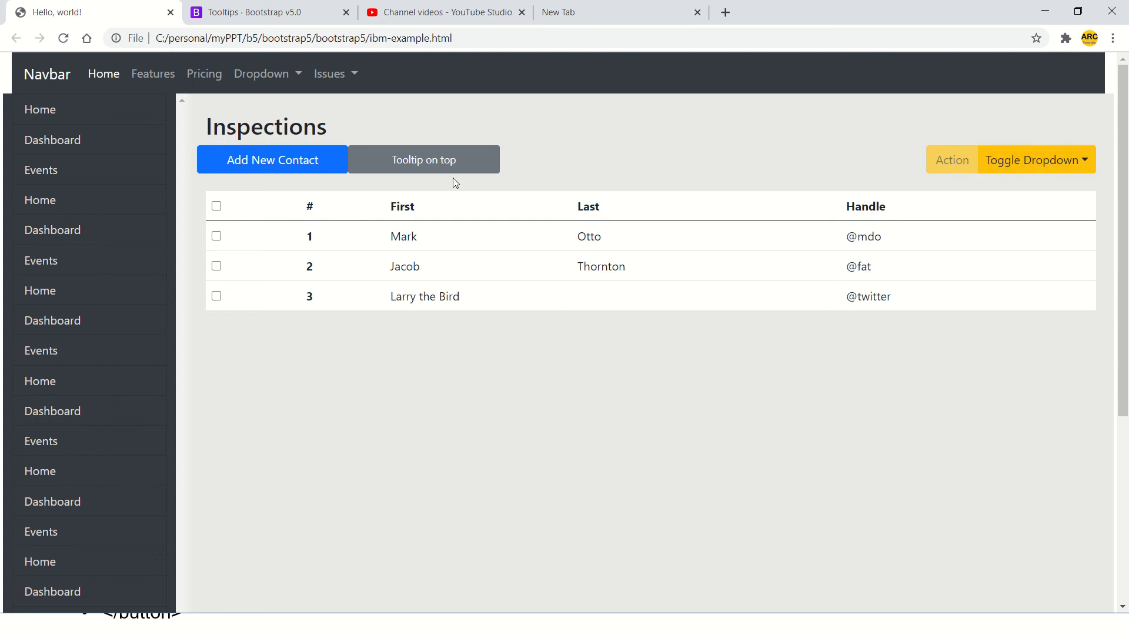
Switch back to the Tooltips - Bootstrap v5.0 documentation tab at Disabled elements.
left_click(263, 12)
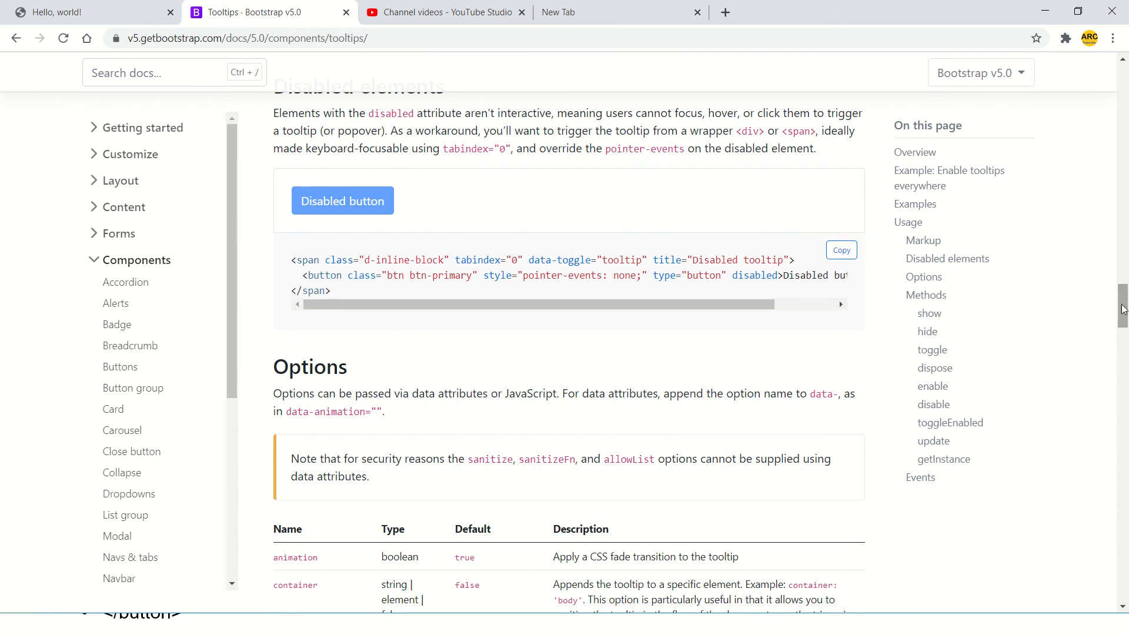
Scroll the tooltips docs past Options to the Methods and Events reference.
scroll("down", 3)
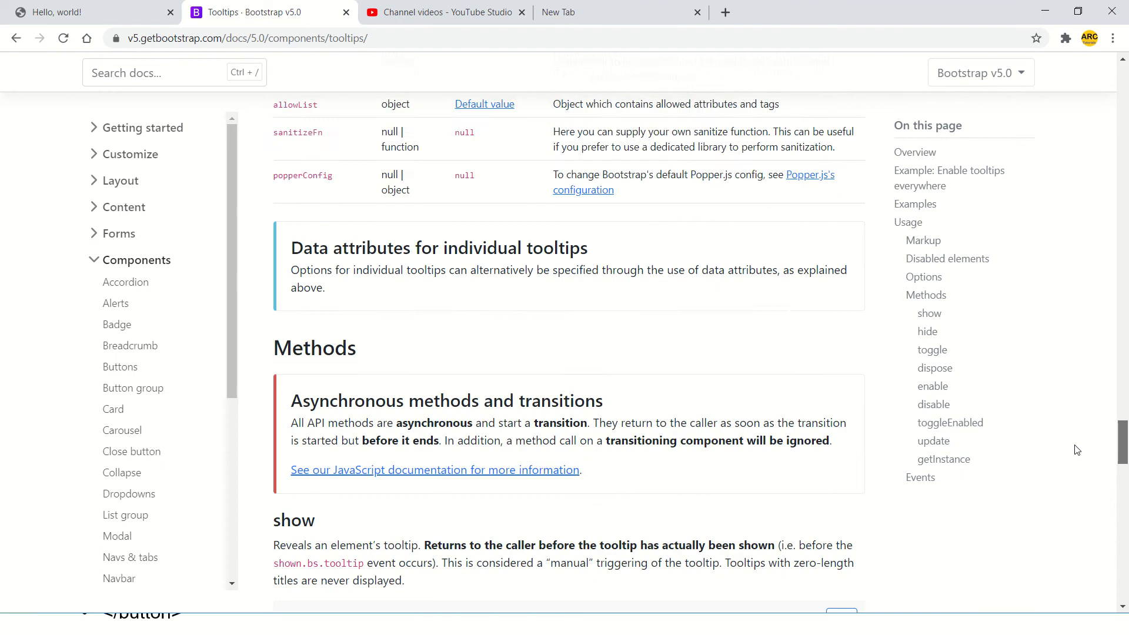
scroll("down", 3)
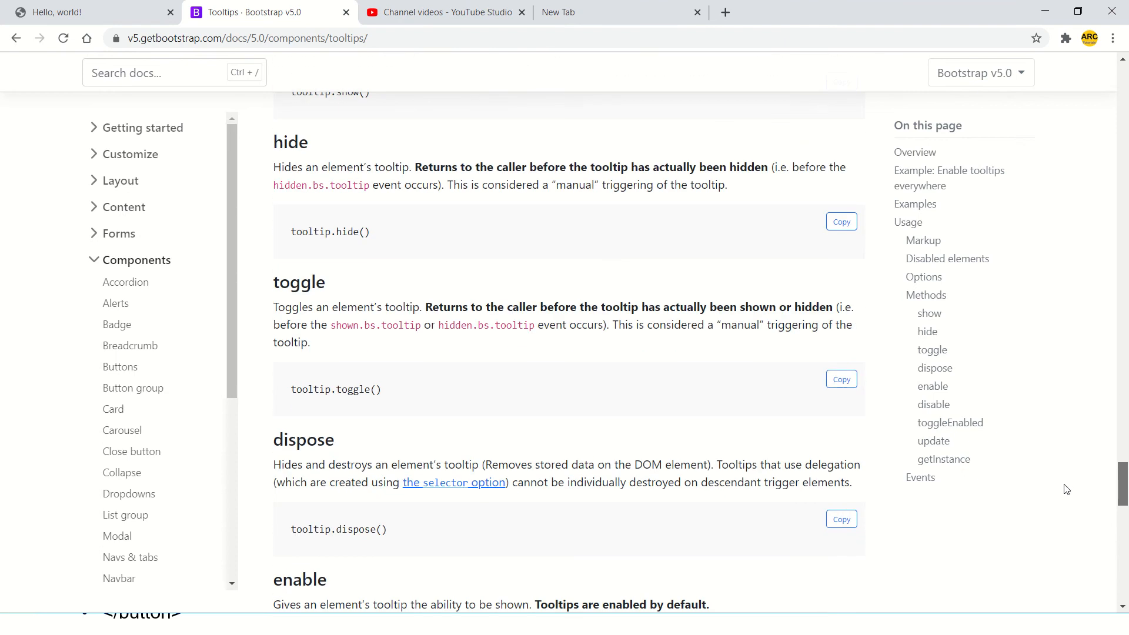
scroll("down", 3)
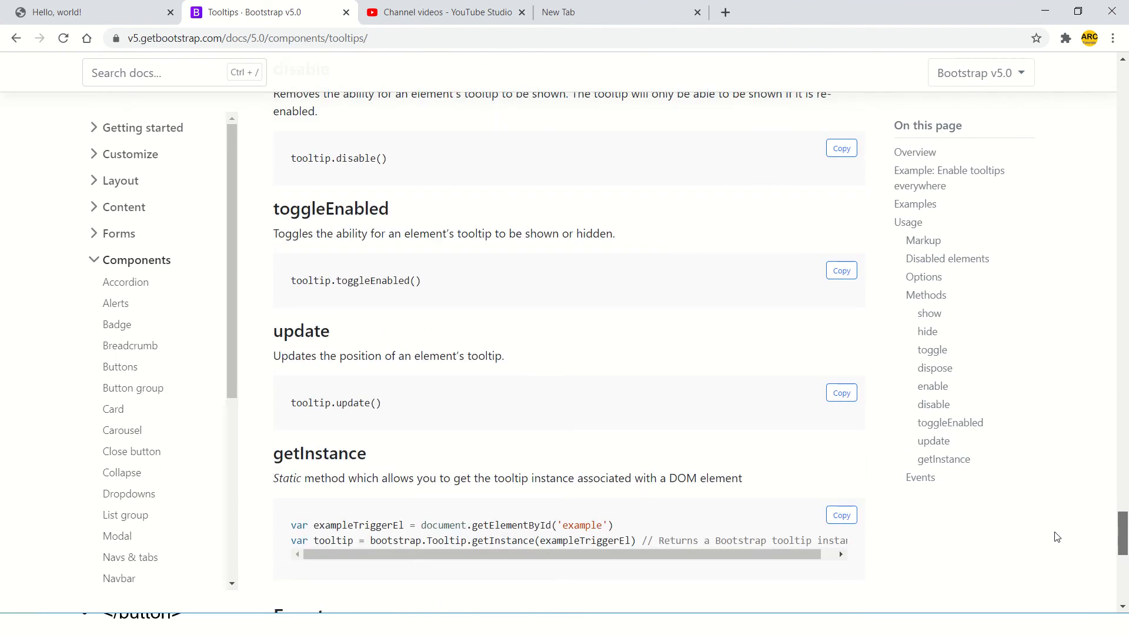
scroll("down", 3)
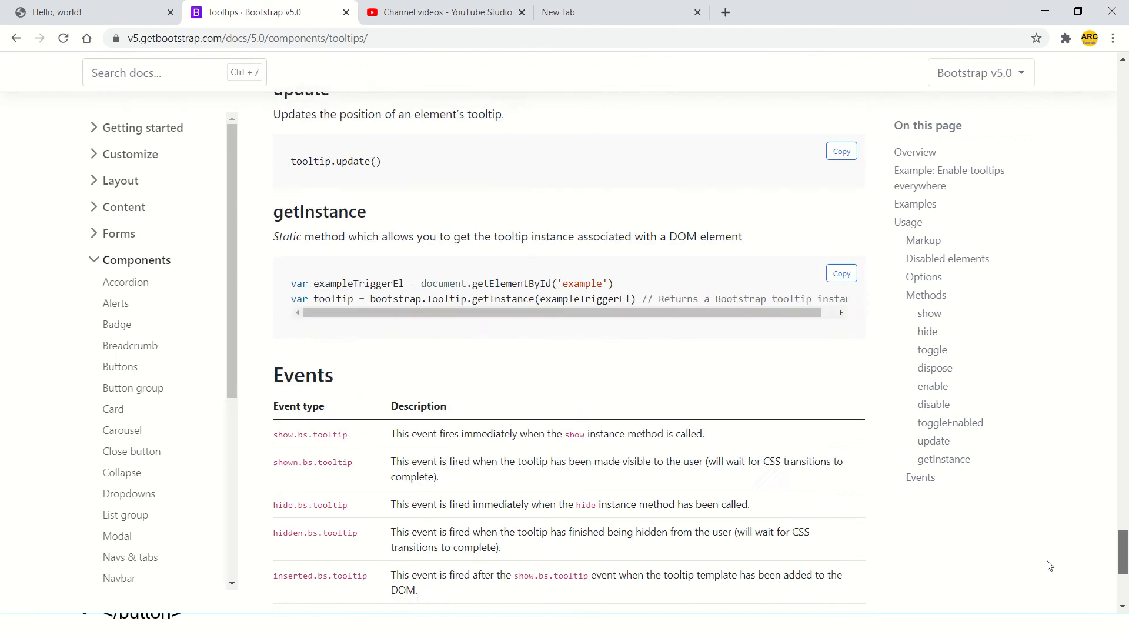
scroll("up", 3)
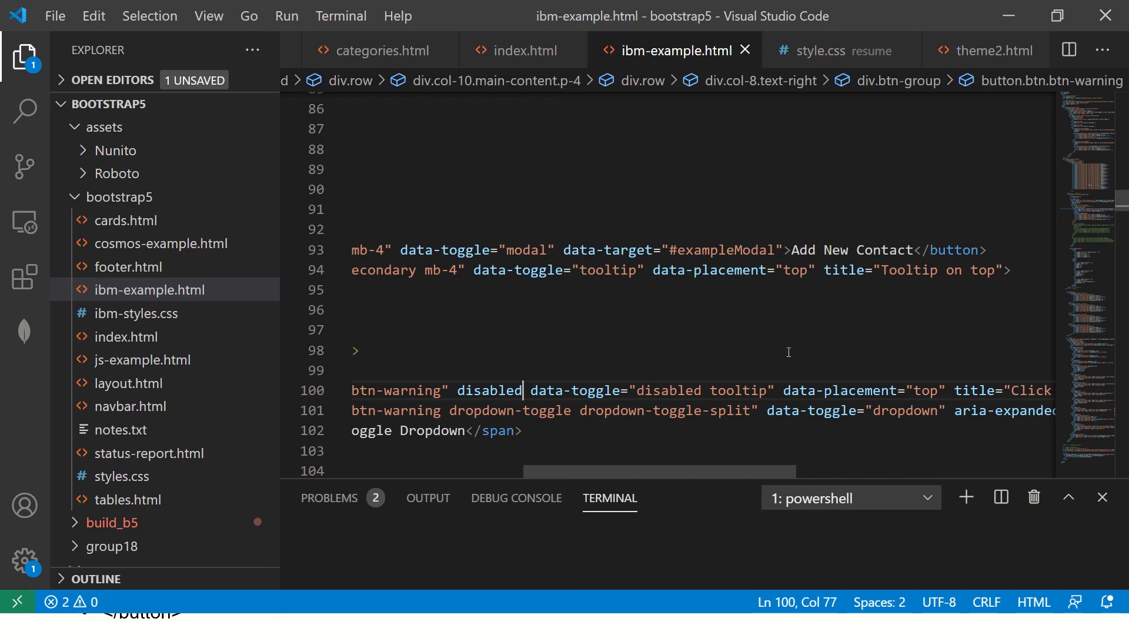
Select the word 'disabled' on the Action button in line 100.
double_click(488, 390)
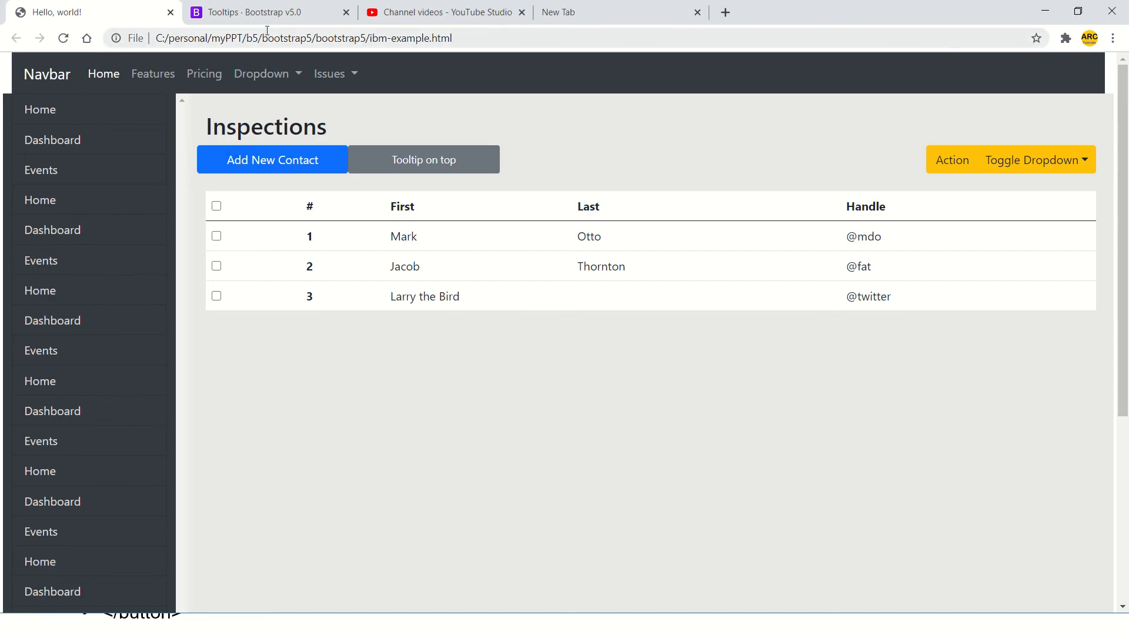
mouse_move(424, 160)
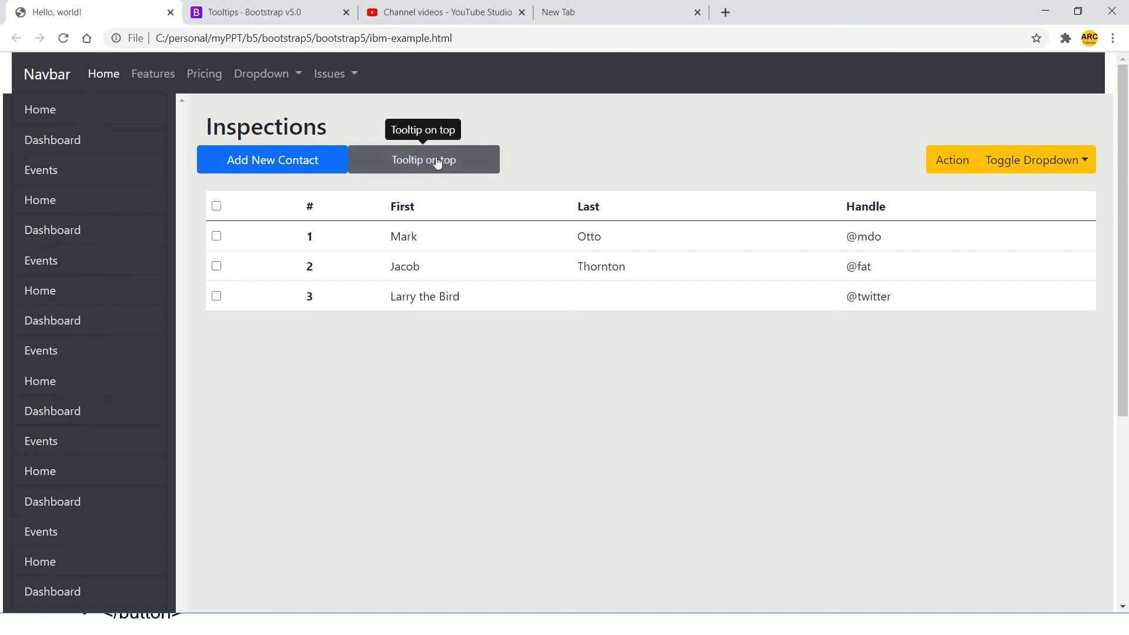
mouse_move(951, 160)
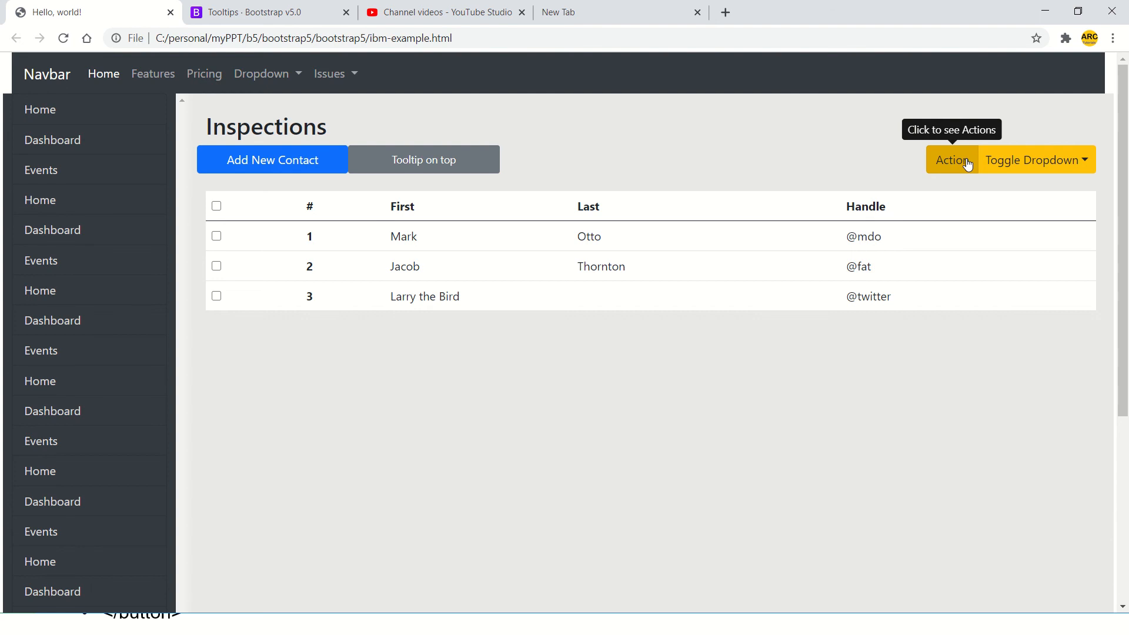